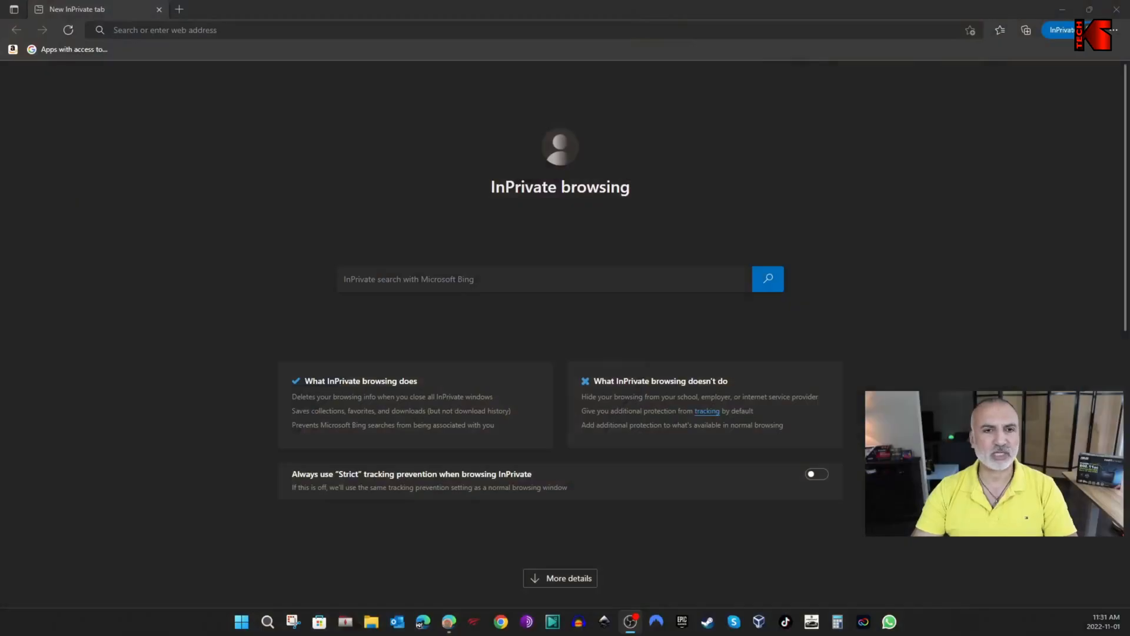
- Focus the Edge address bar, then bring up Windows search to find Command Prompt
left_click(392, 30)
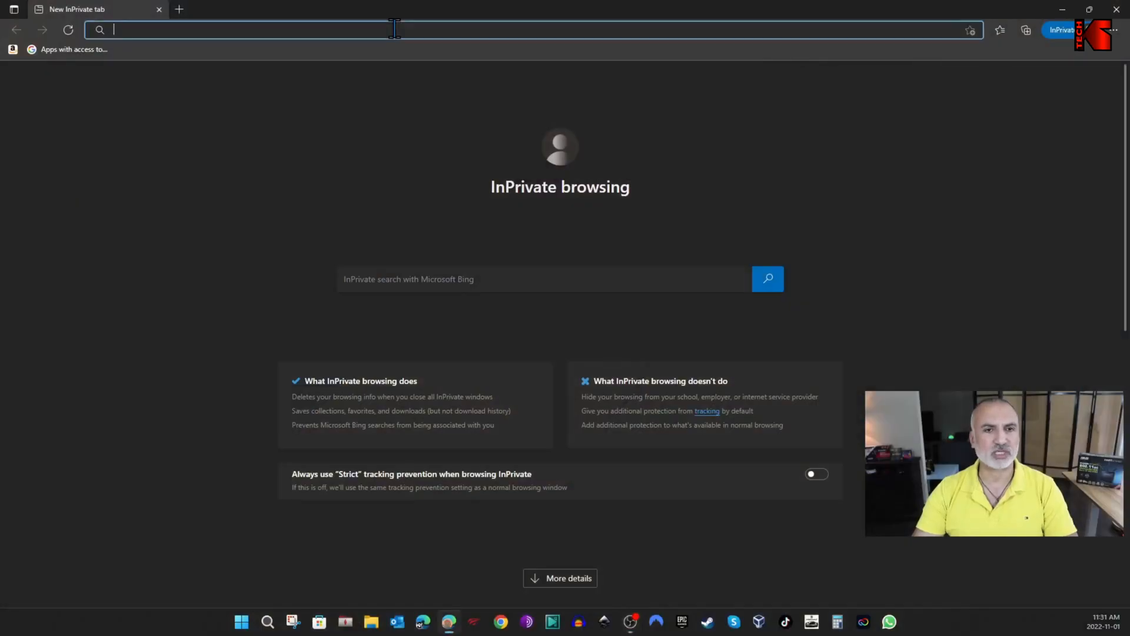
mouse_move(439, 379)
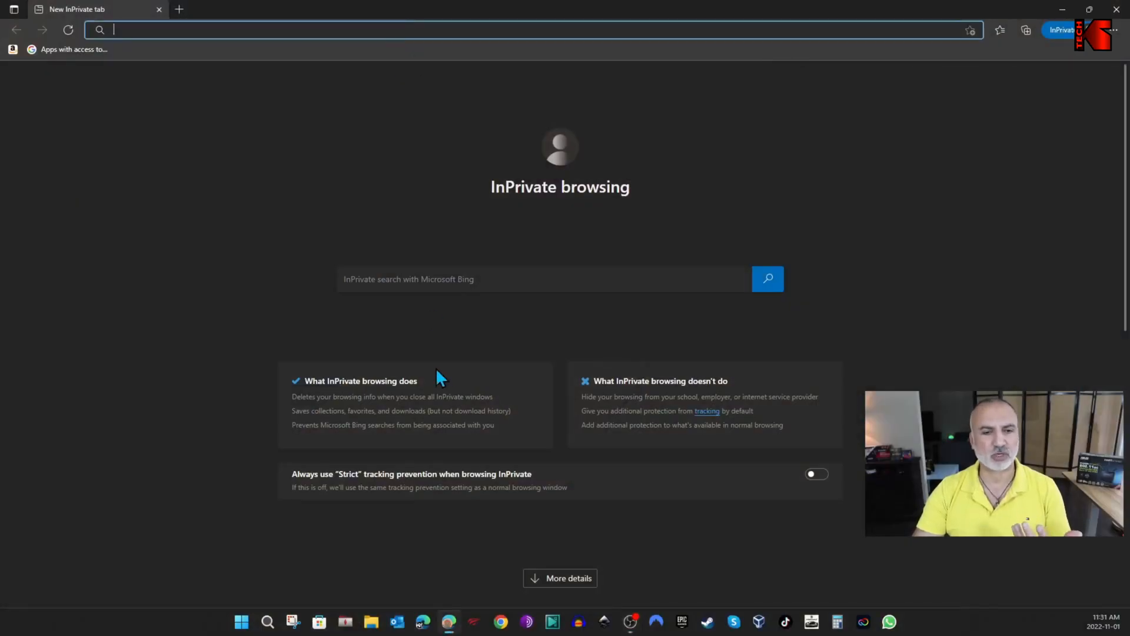
left_click(266, 621)
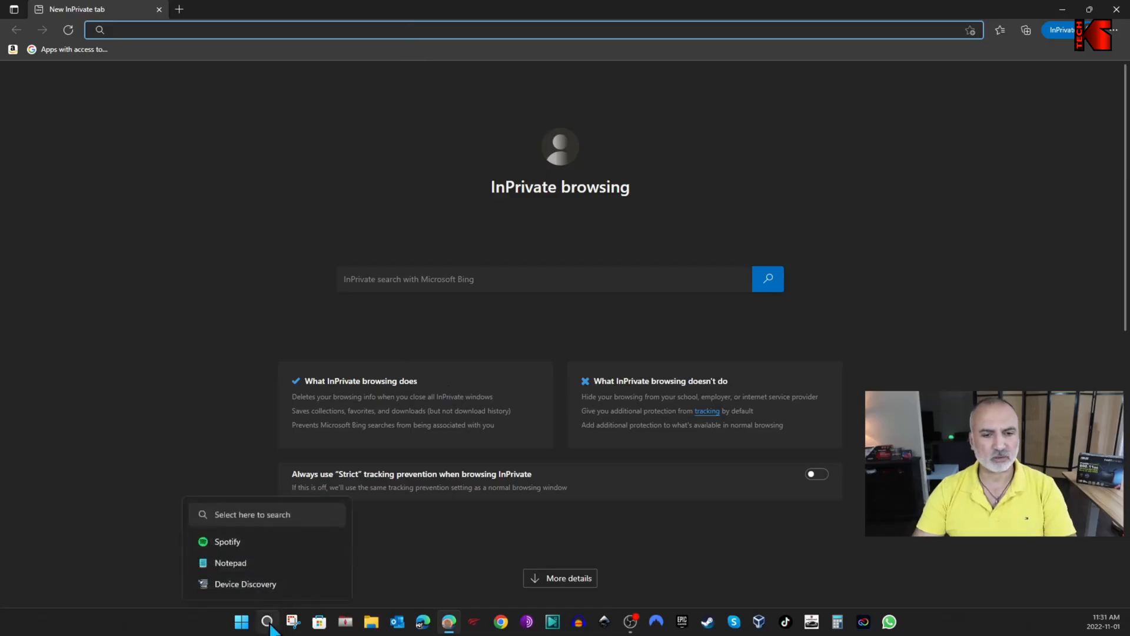
- Run ipconfig in Command Prompt to find the 192.168.1.1 default gateway
left_click(261, 621)
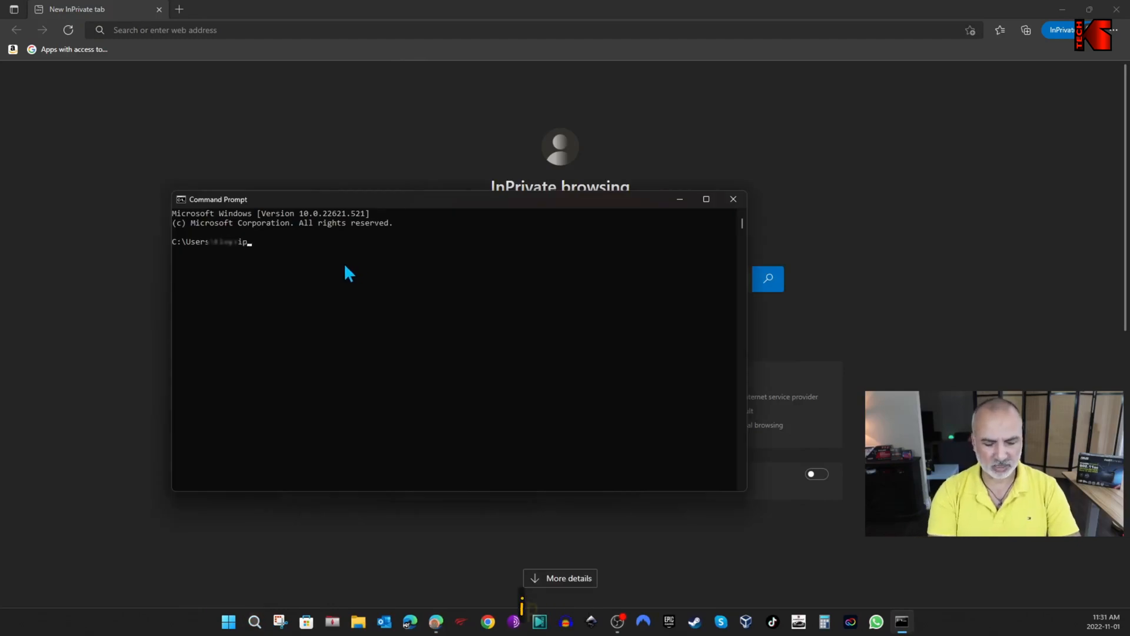
key("Enter")
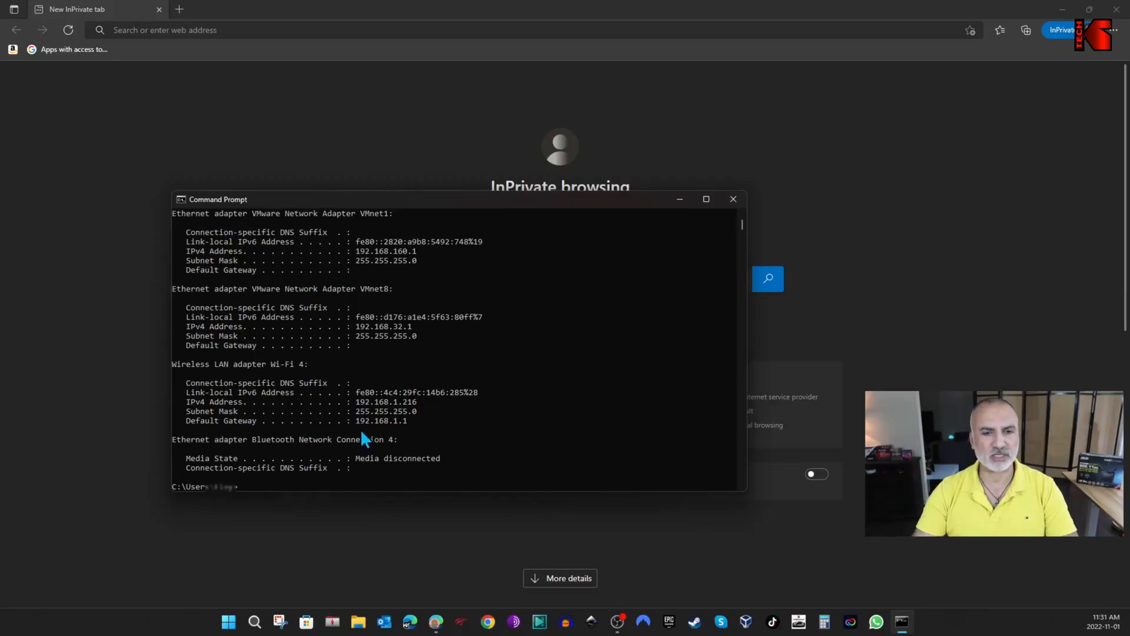
mouse_move(363, 434)
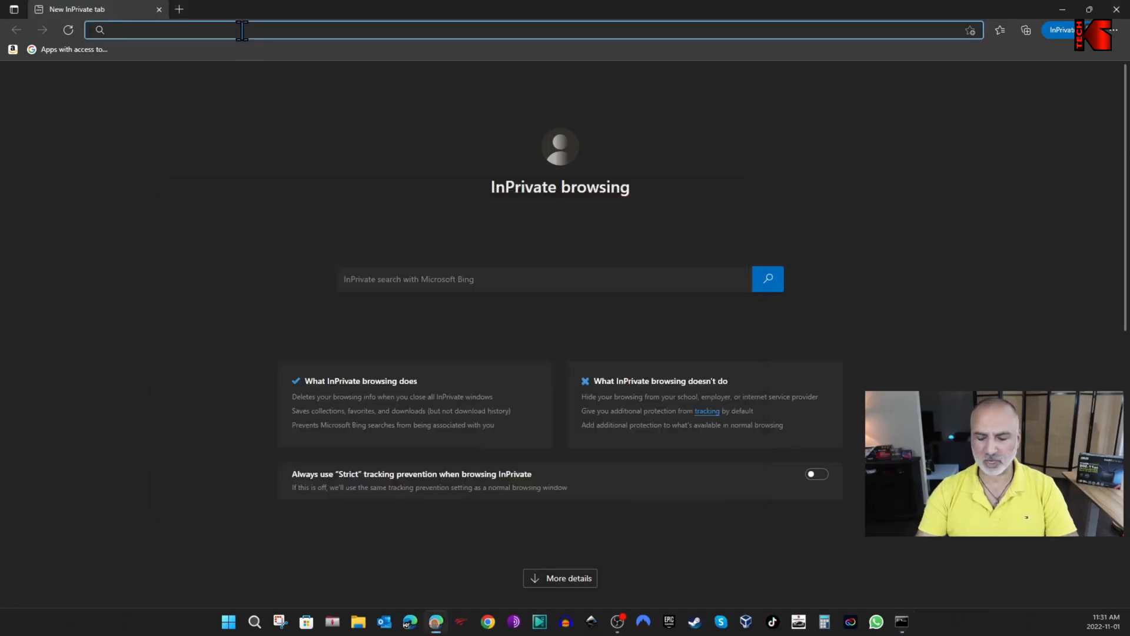
- Load the router sign-in page at 192.168.1.1 in Edge
type("192.168.1.1")
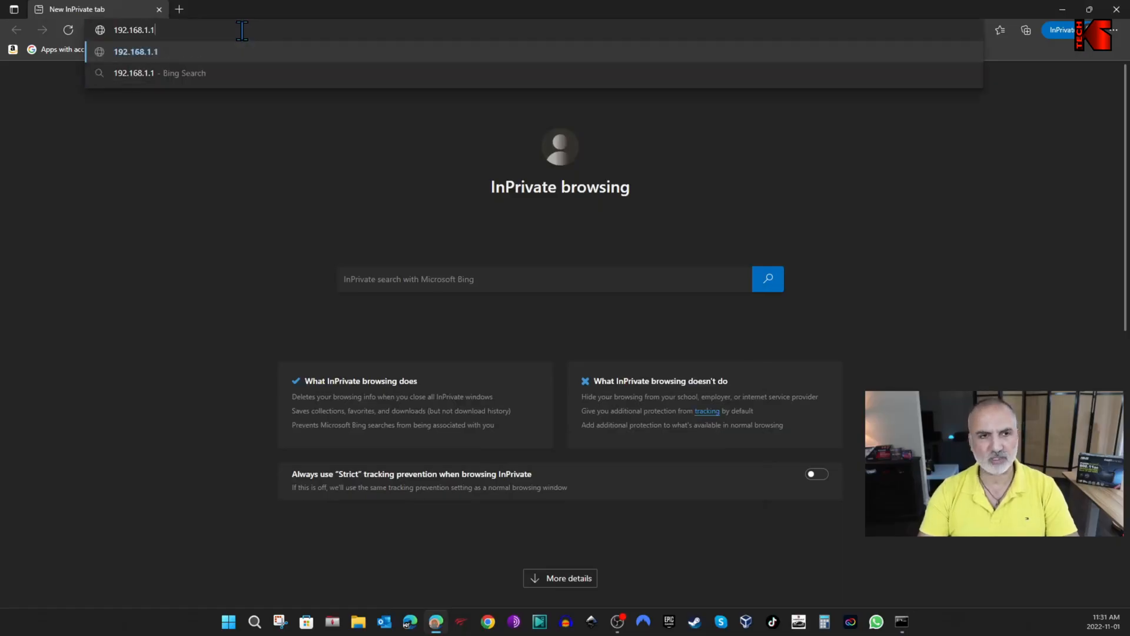
key("Enter")
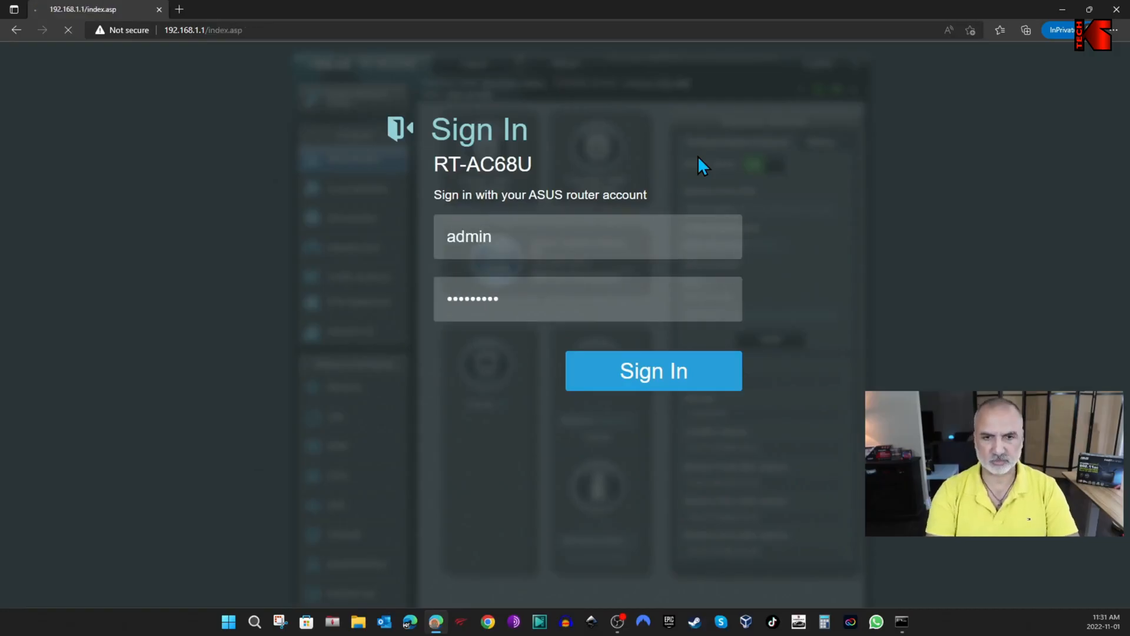
- Sign in as admin and view the Network Map's 2.4 GHz and 5 GHz settings
left_click(654, 370)
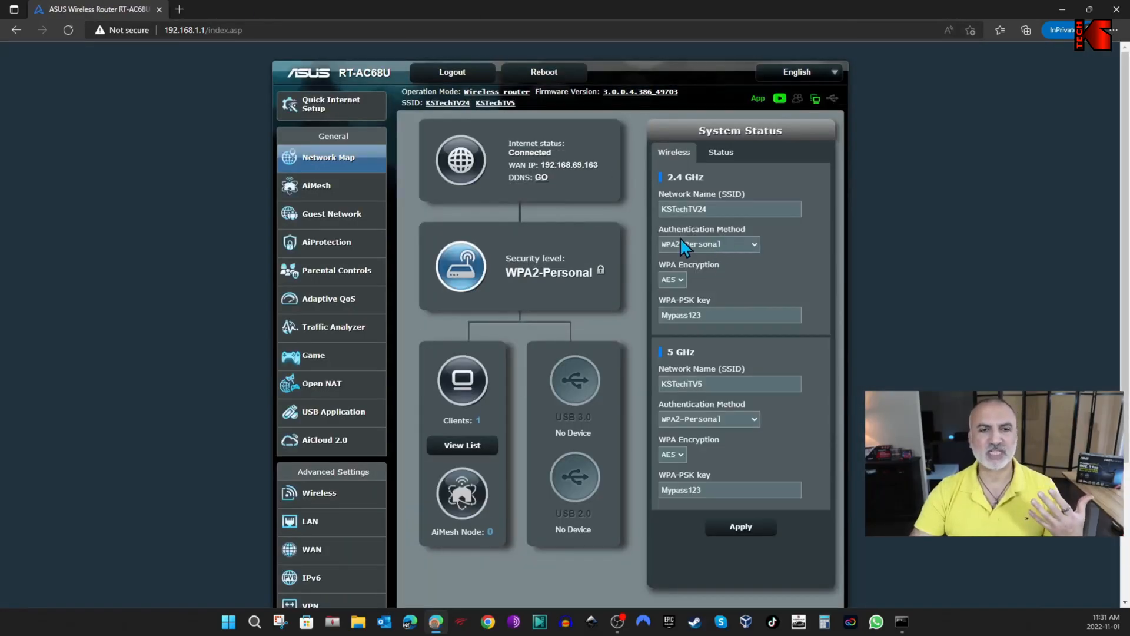
mouse_move(629, 299)
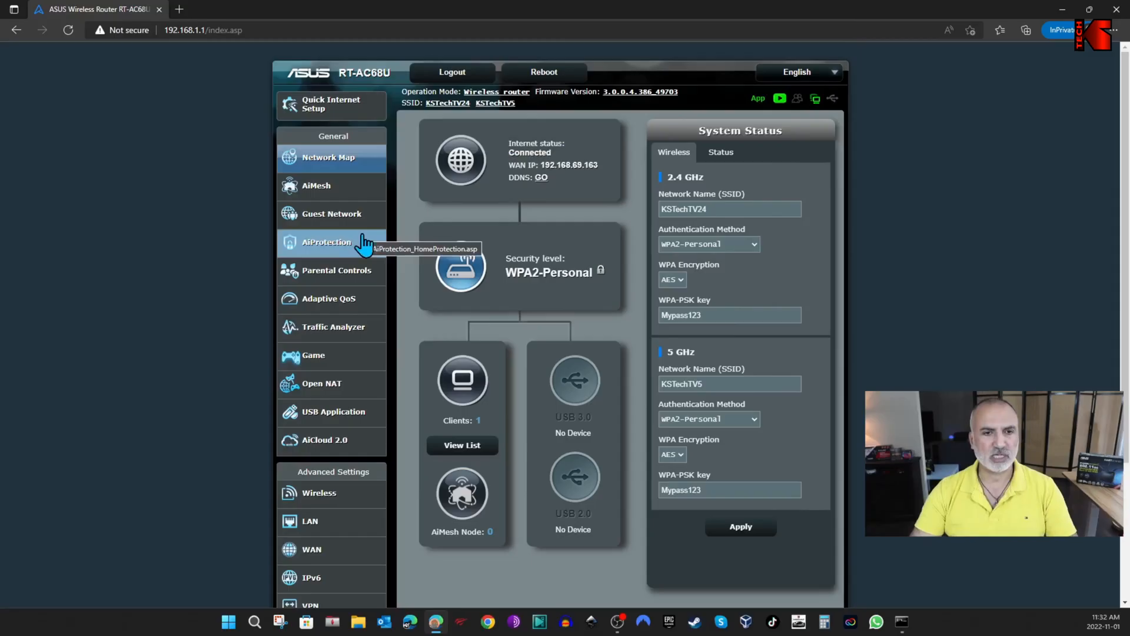
mouse_move(338, 286)
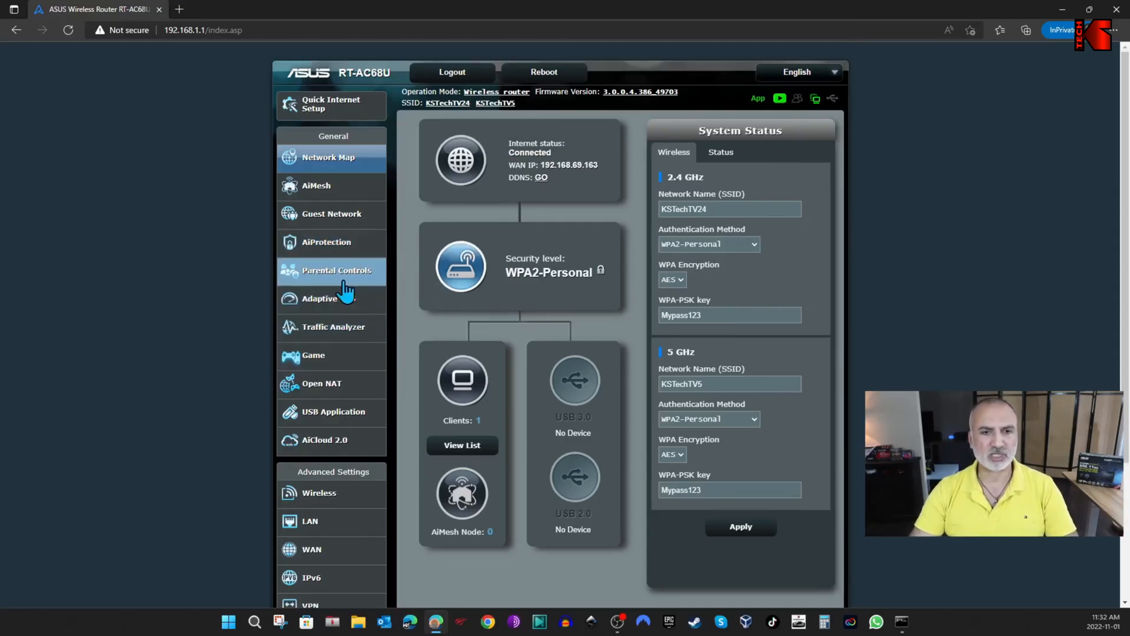
- Inspect the Parental Controls rule blocking adult content for KSTech-TV
left_click(337, 270)
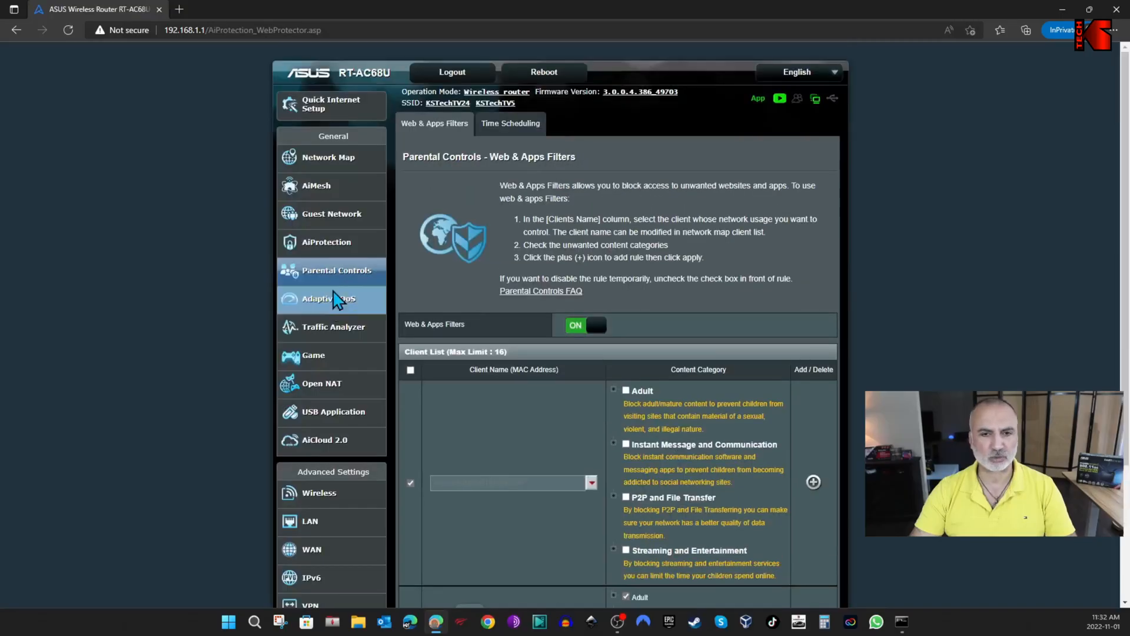
scroll("down", 3)
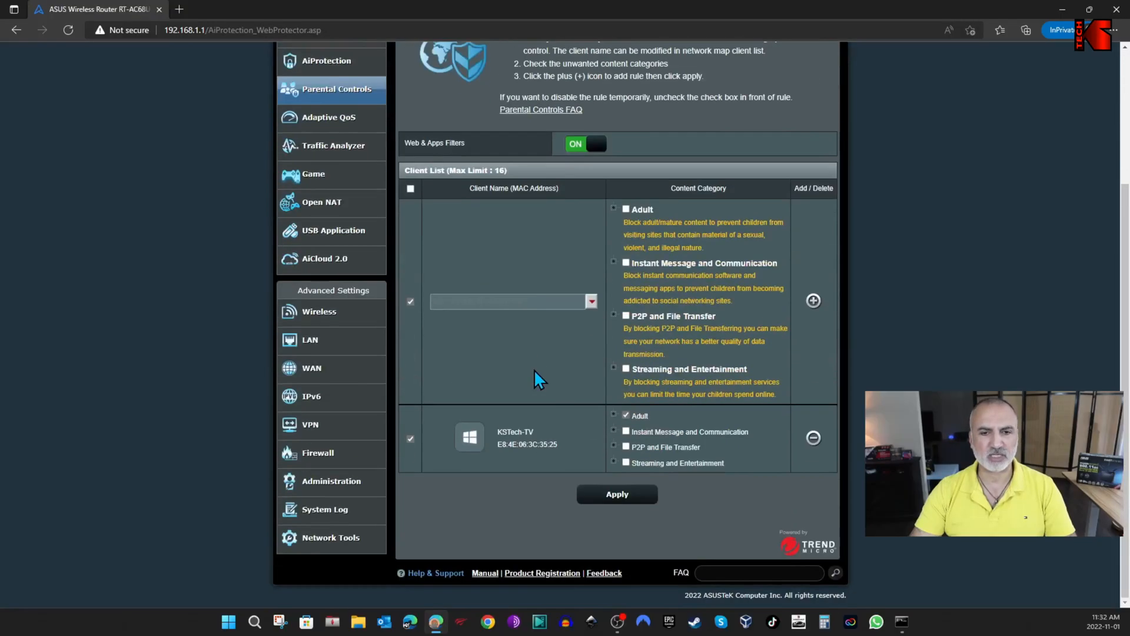
mouse_move(639, 438)
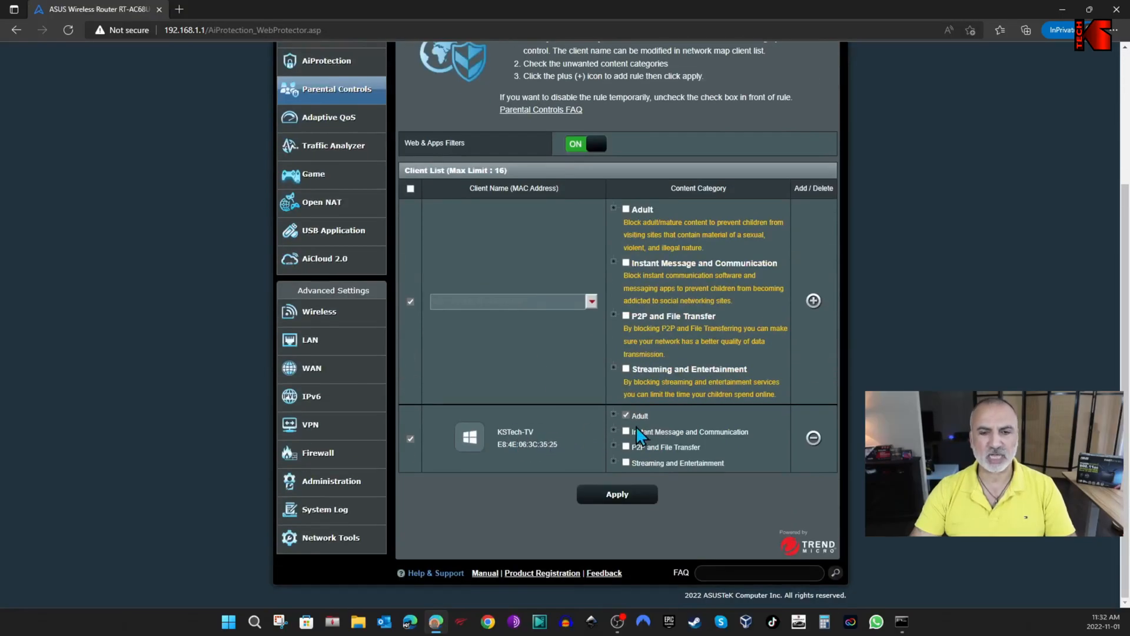
mouse_move(448, 329)
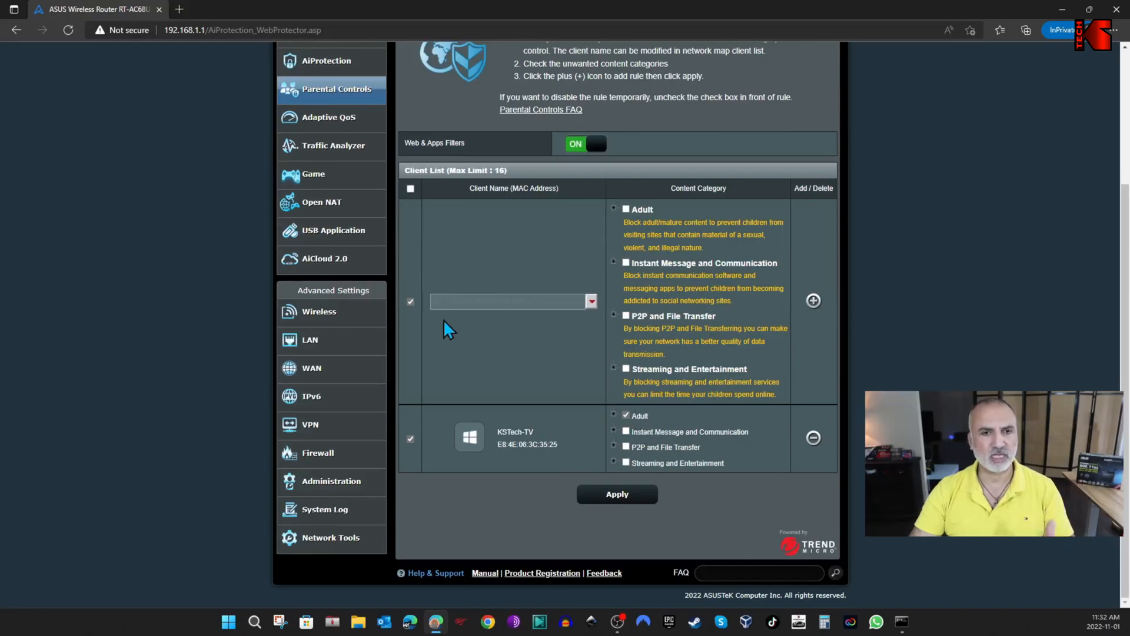
left_click(324, 117)
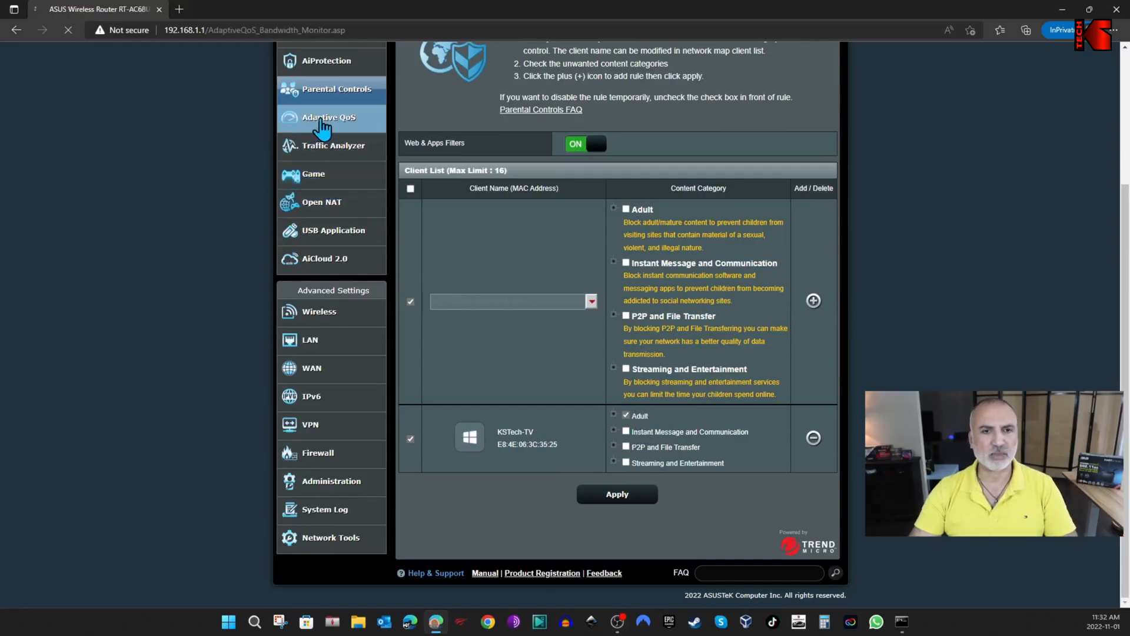
- Check Adaptive QoS is enabled in Media Streaming mode, then go back to Network Map
left_click(327, 117)
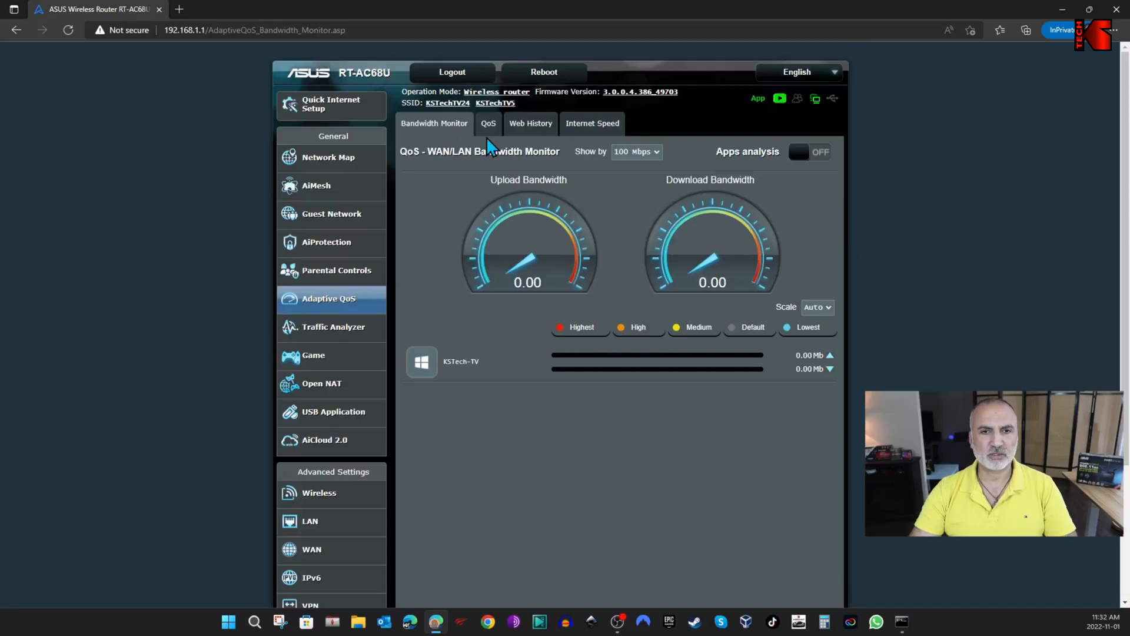
left_click(488, 124)
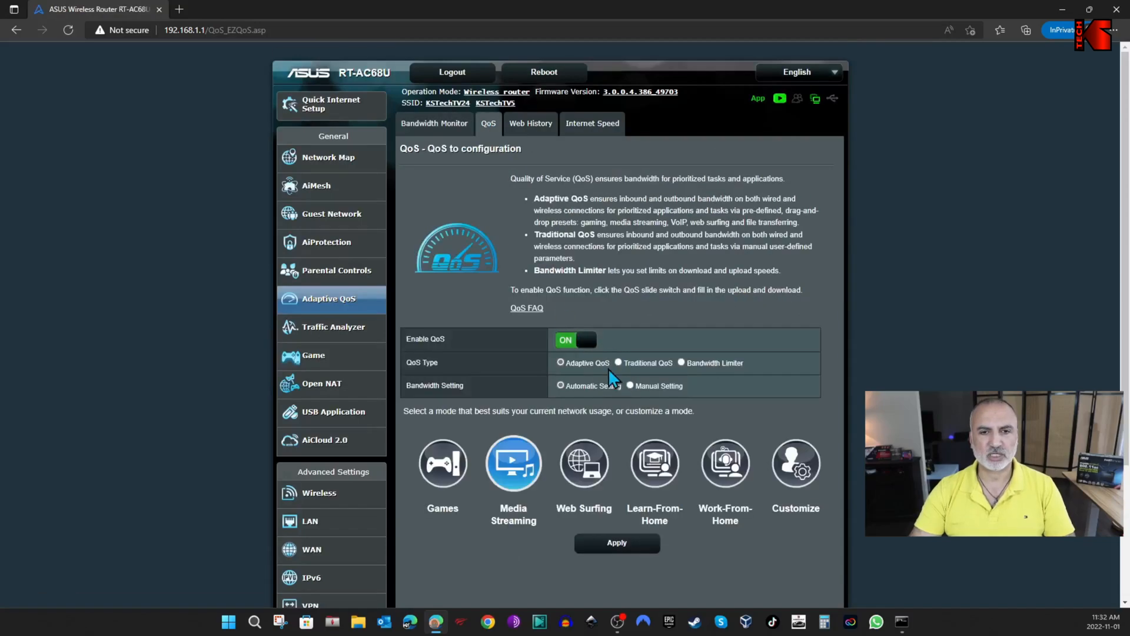
mouse_move(520, 479)
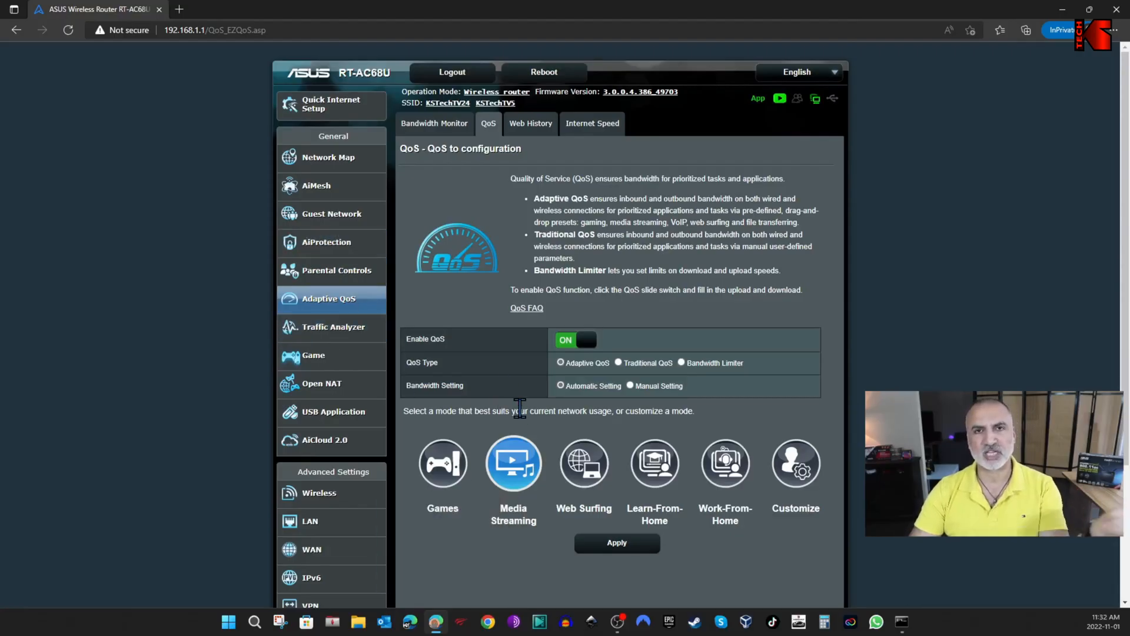
left_click(328, 157)
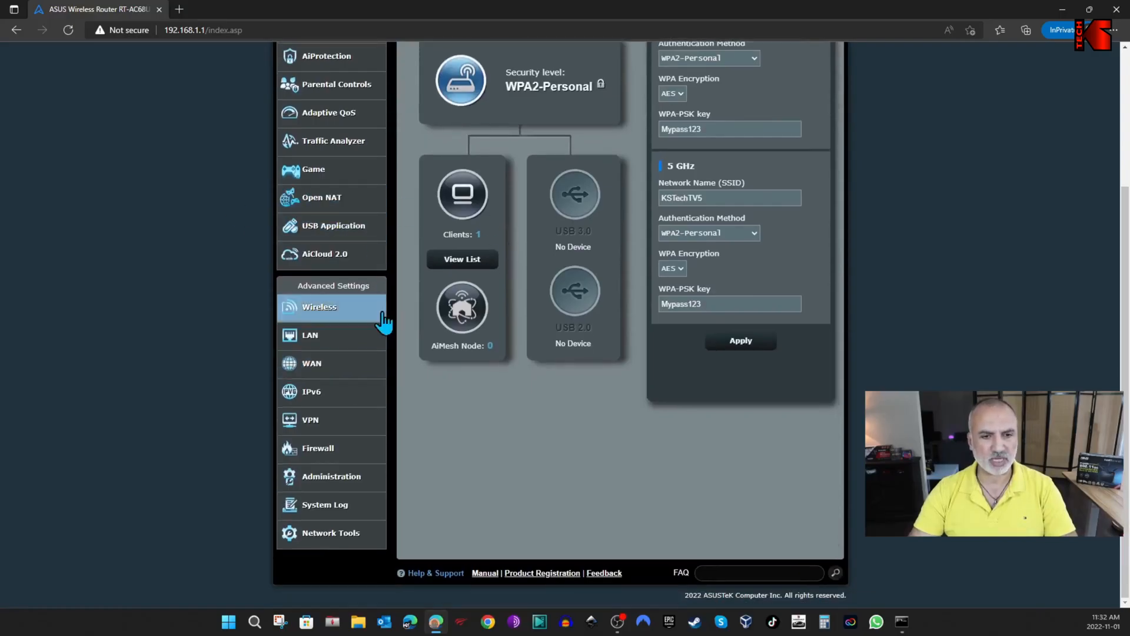
mouse_move(331, 484)
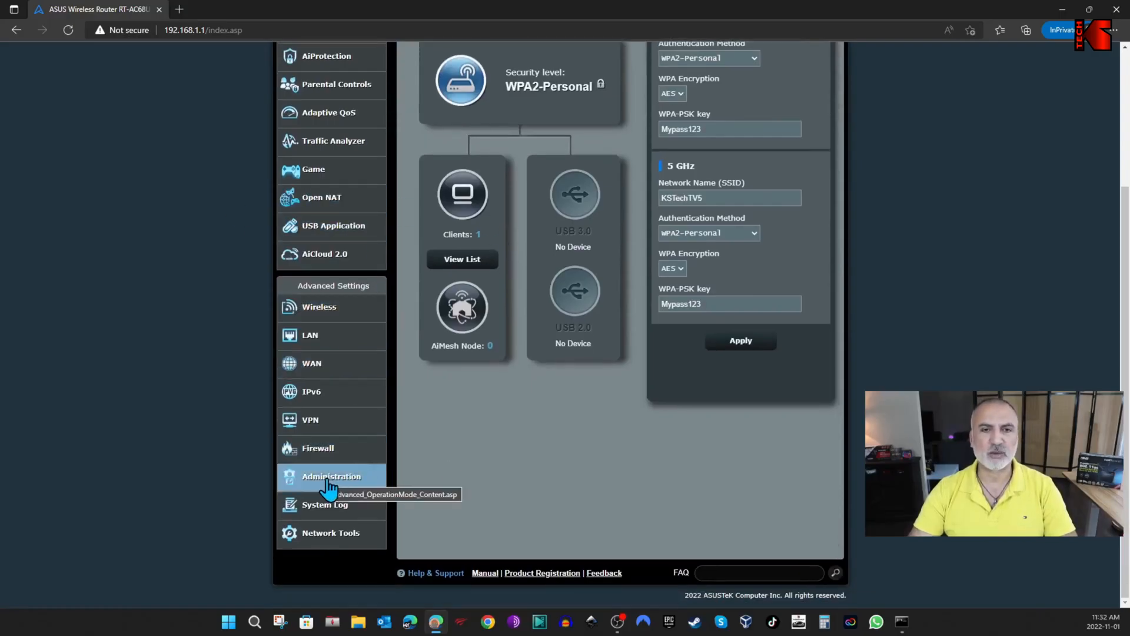
left_click(331, 476)
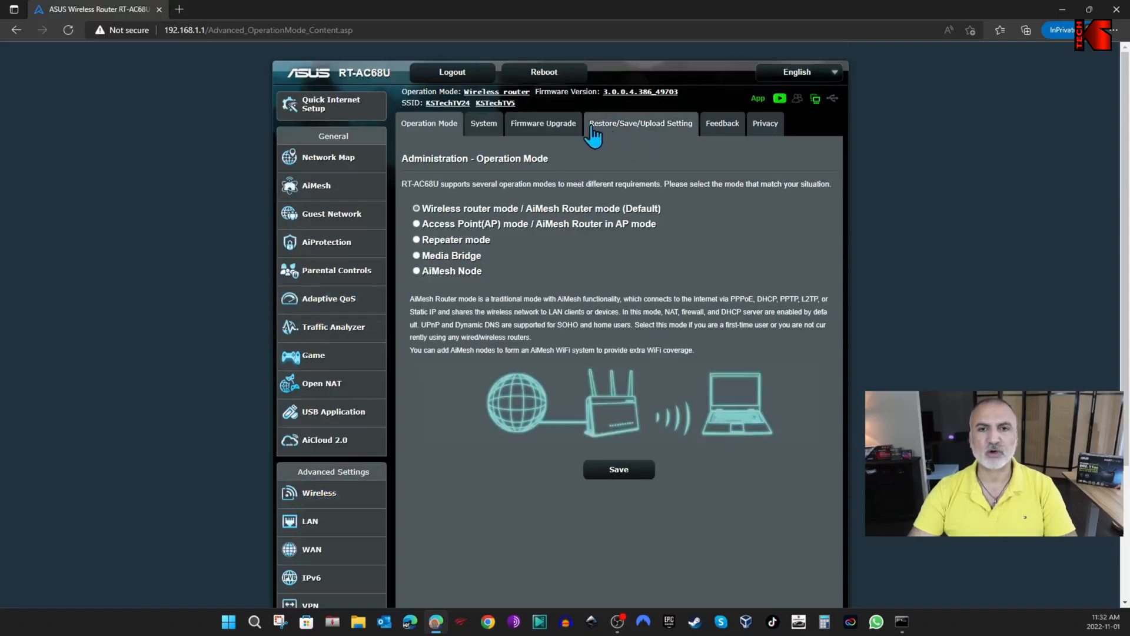
mouse_move(645, 133)
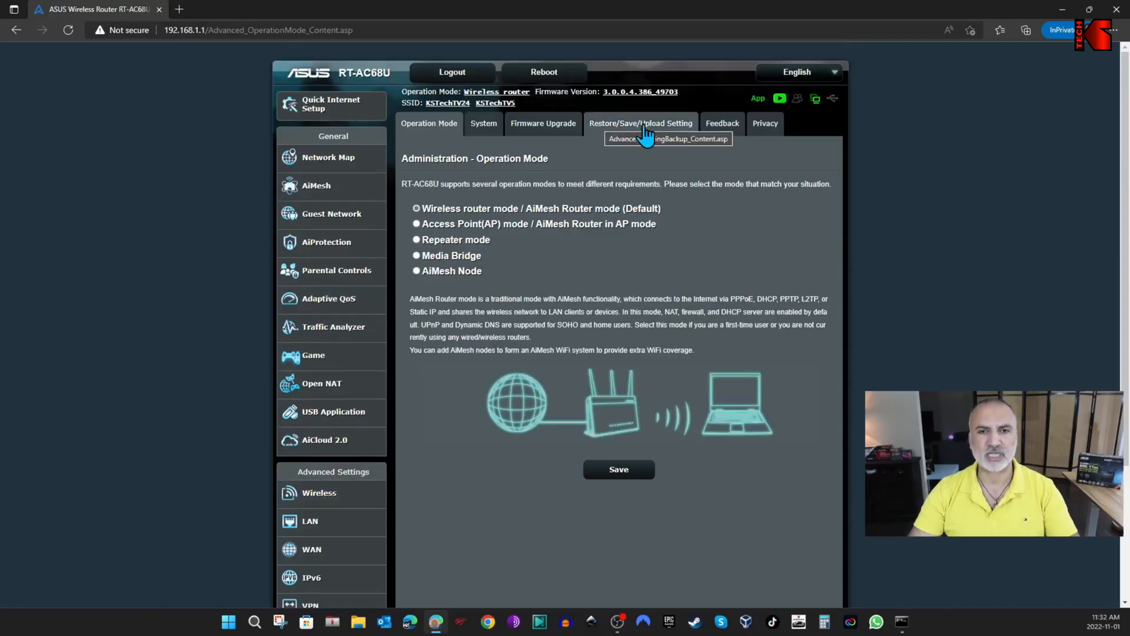
left_click(641, 123)
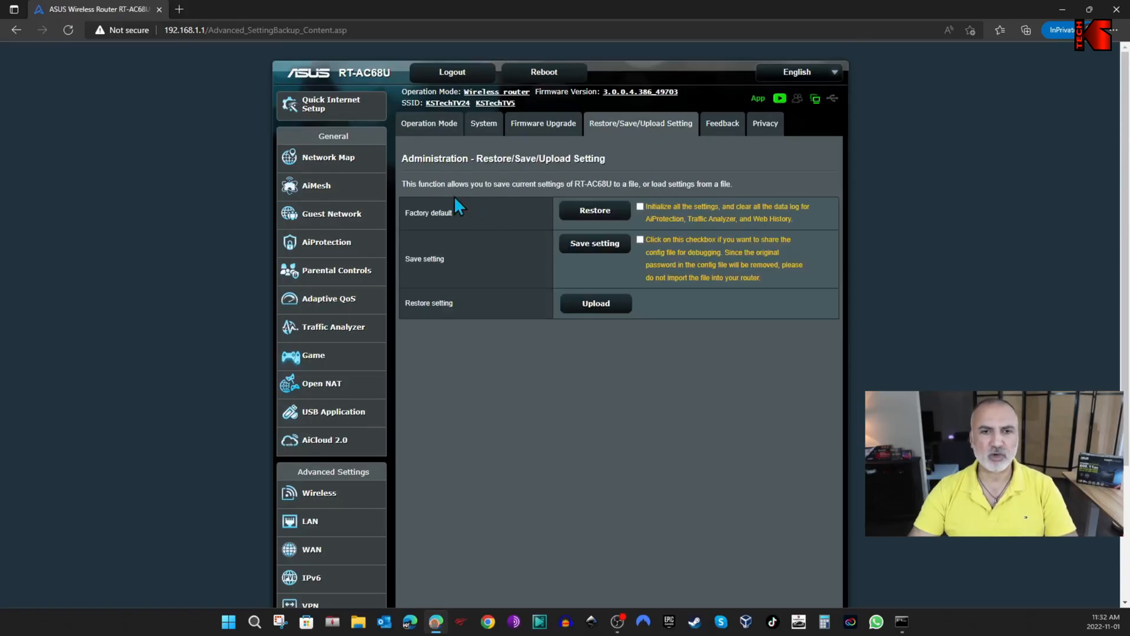
mouse_move(456, 330)
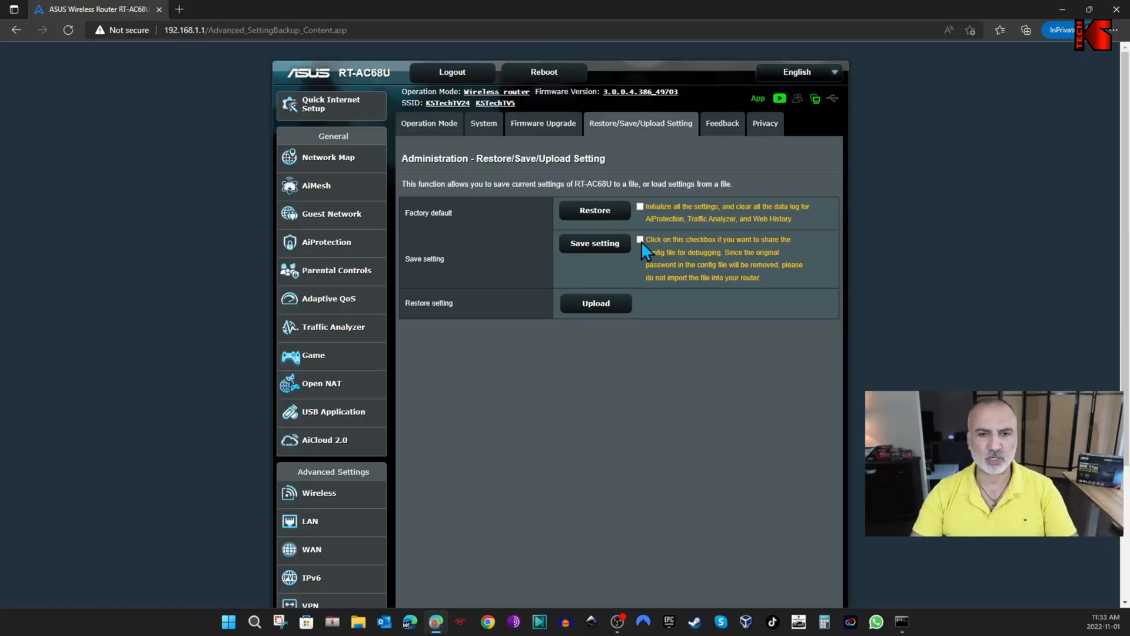
mouse_move(595, 243)
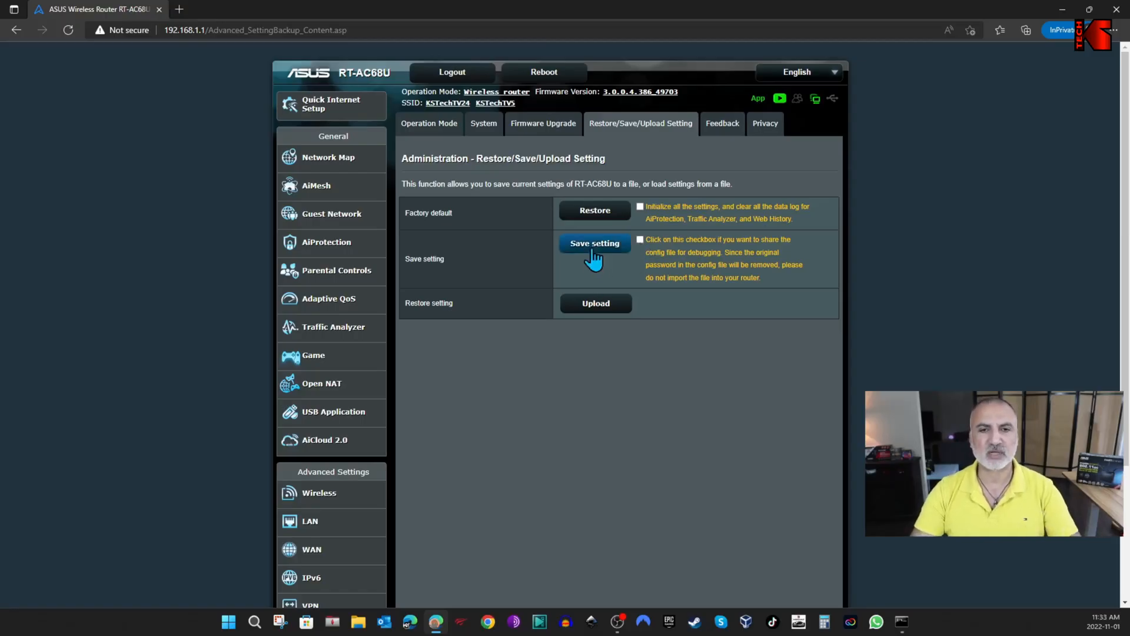
- Save the router settings as Settings_RT-AC68U.CFG and keep the blocked download
left_click(594, 243)
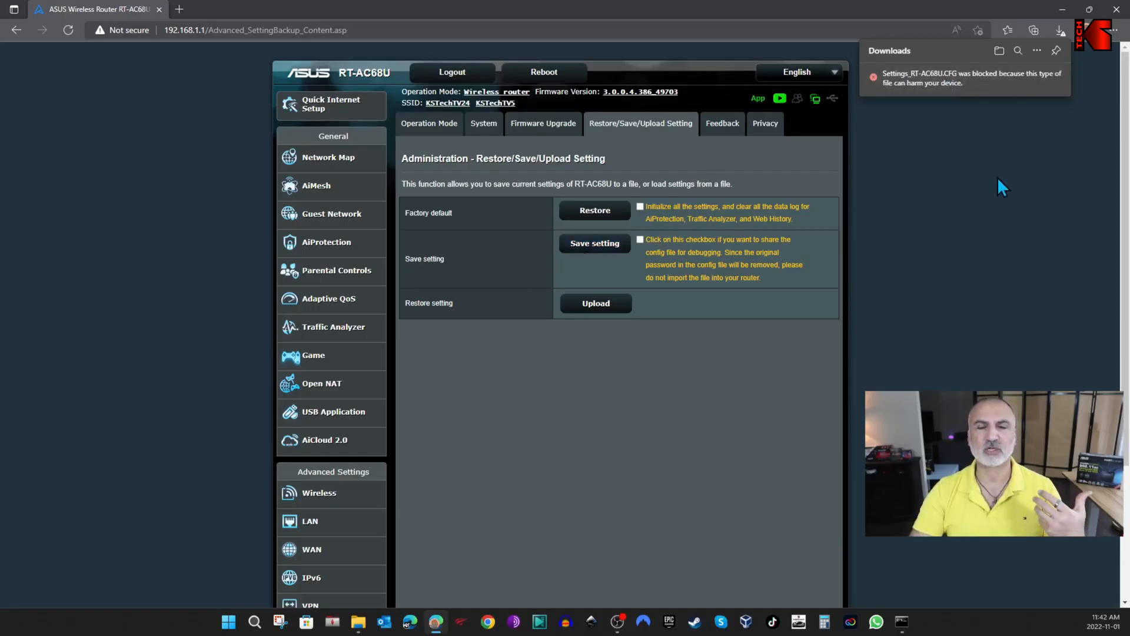
mouse_move(1010, 182)
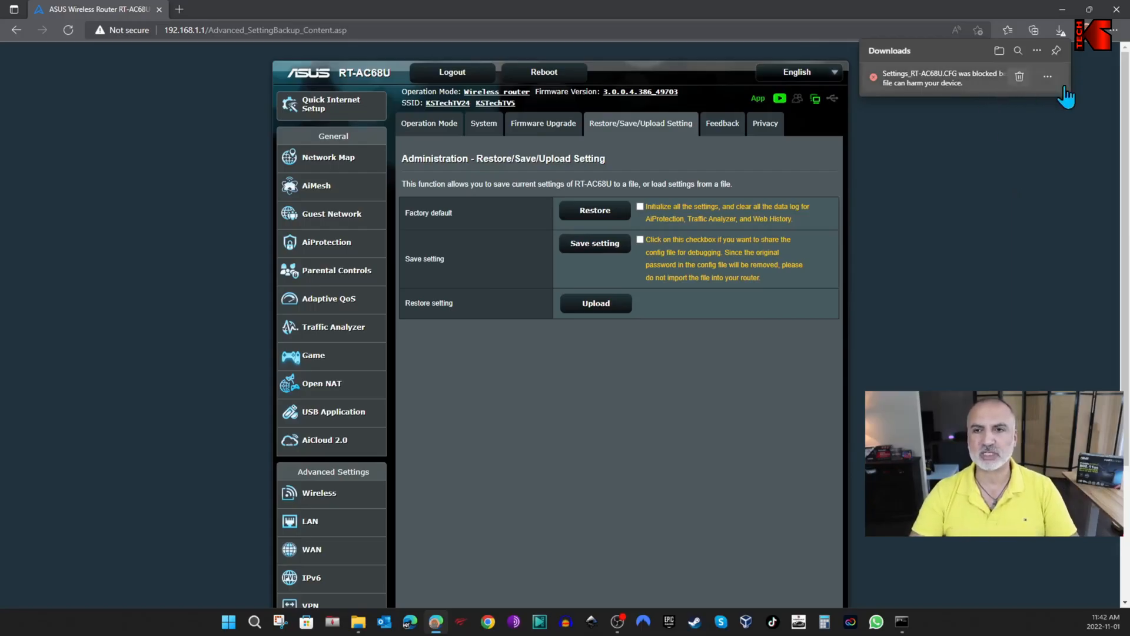
left_click(1046, 76)
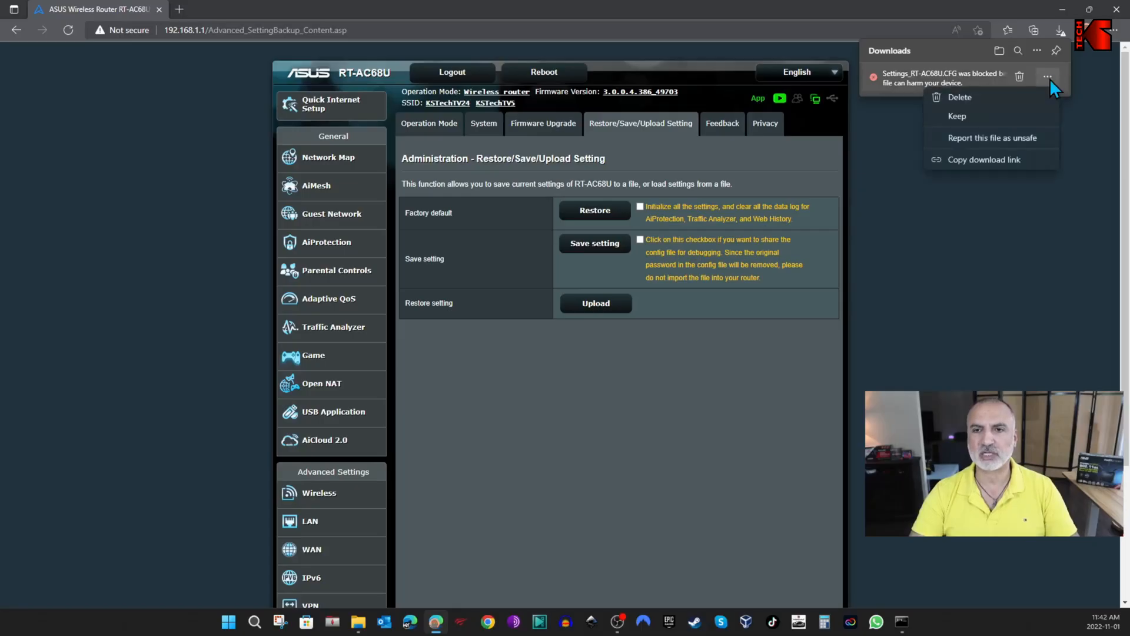
left_click(957, 116)
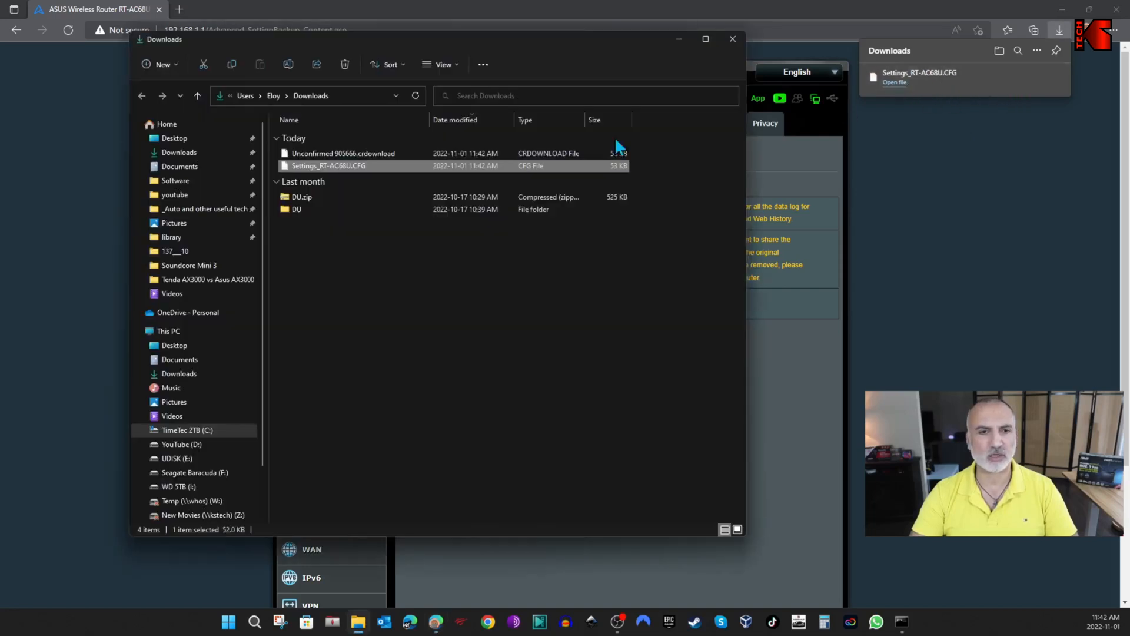
mouse_move(327, 173)
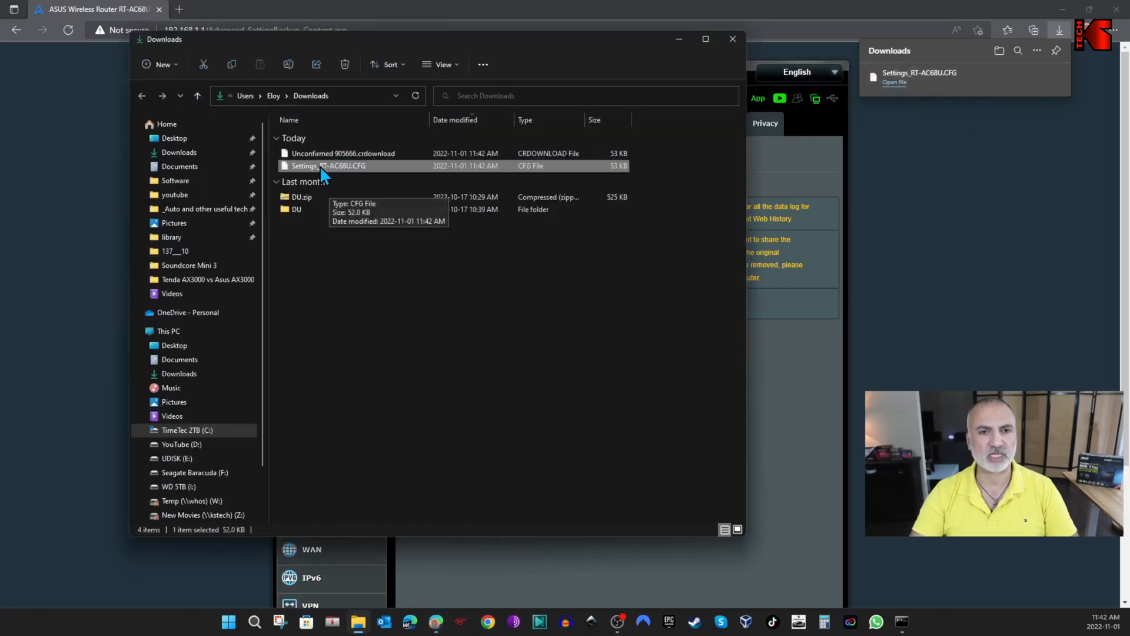
- Confirm the 52 KB Settings_RT-AC68U.CFG is in Downloads, then close File Explorer
left_click(731, 38)
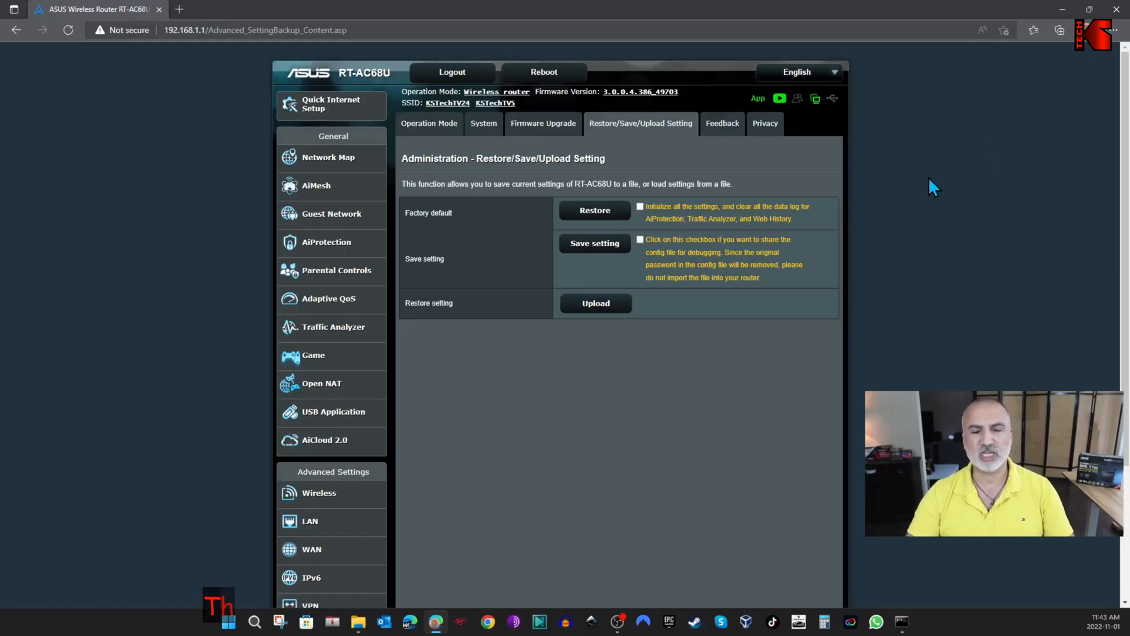
mouse_move(620, 229)
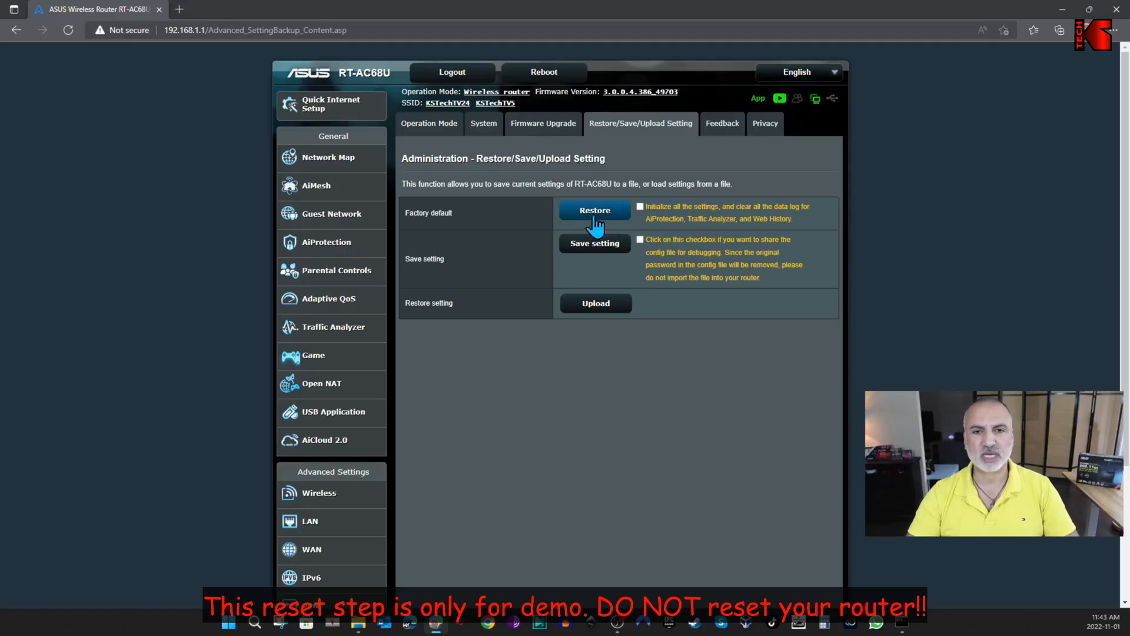
- Restore the RT-AC68U to factory defaults and confirm erasing all settings
left_click(594, 211)
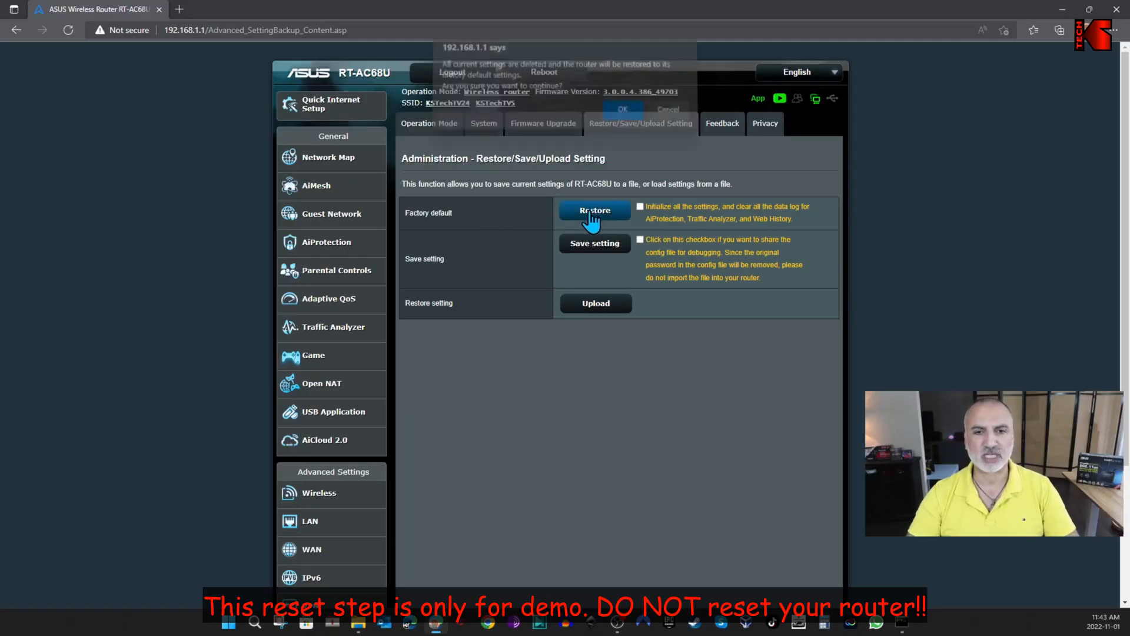
left_click(624, 109)
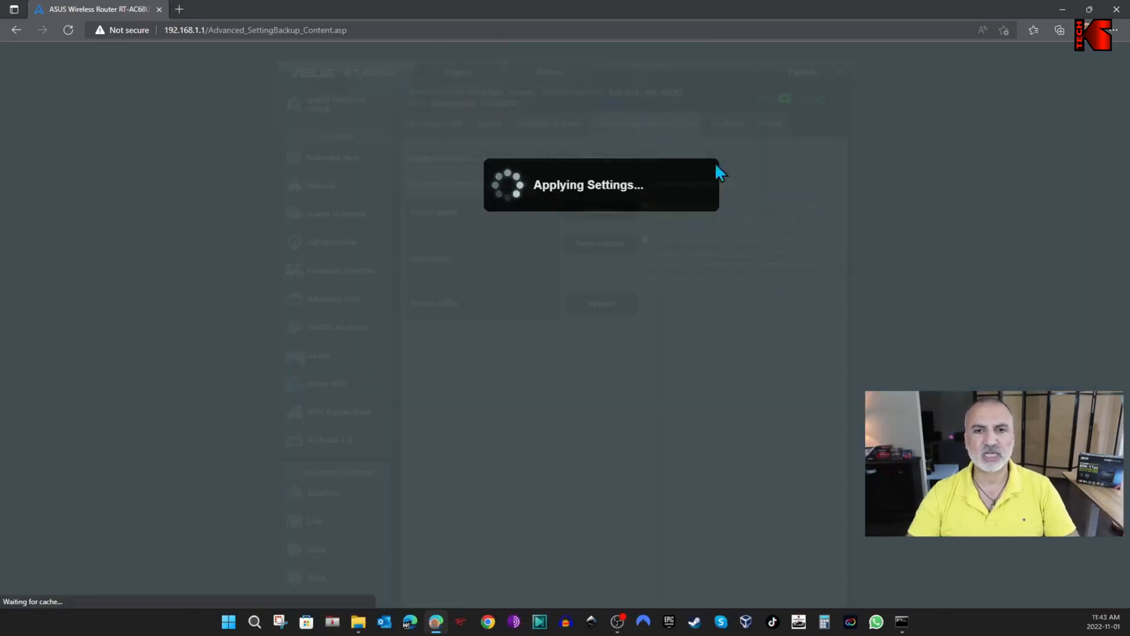
mouse_move(822, 218)
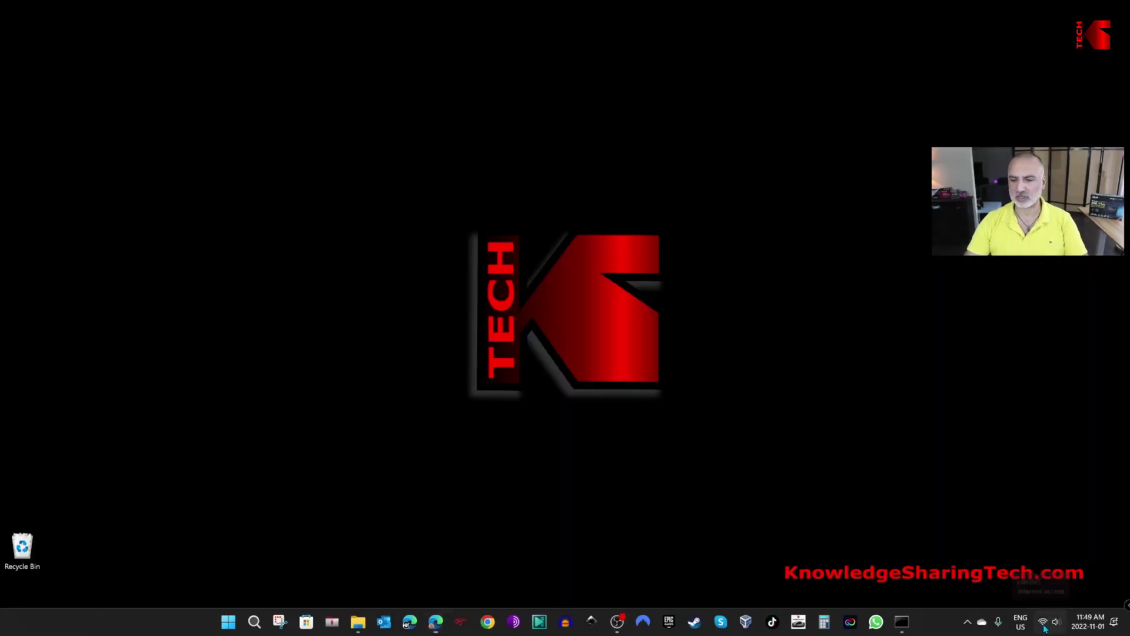
- Show the taskbar Wi-Fi list to find the ASUS_5G network
left_click(1047, 620)
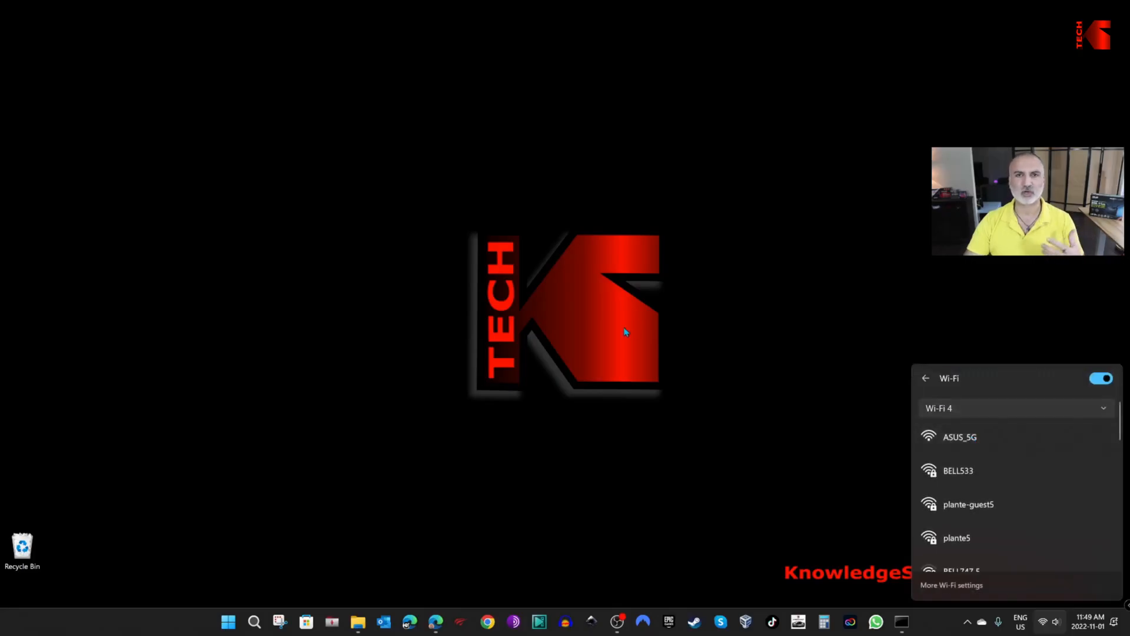
mouse_move(985, 392)
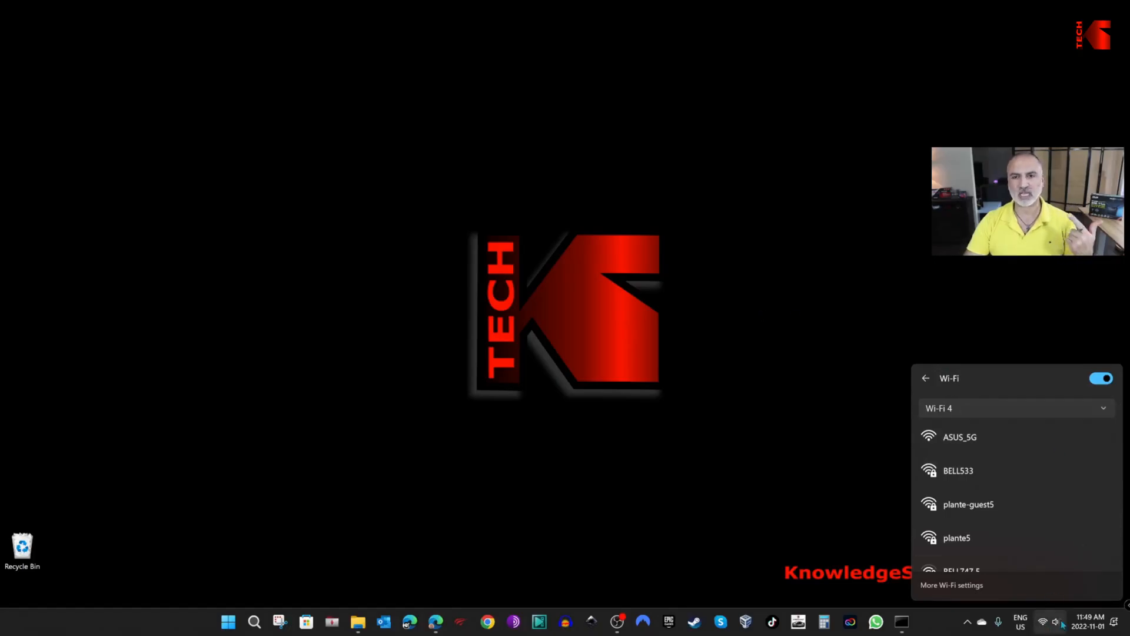
mouse_move(592, 408)
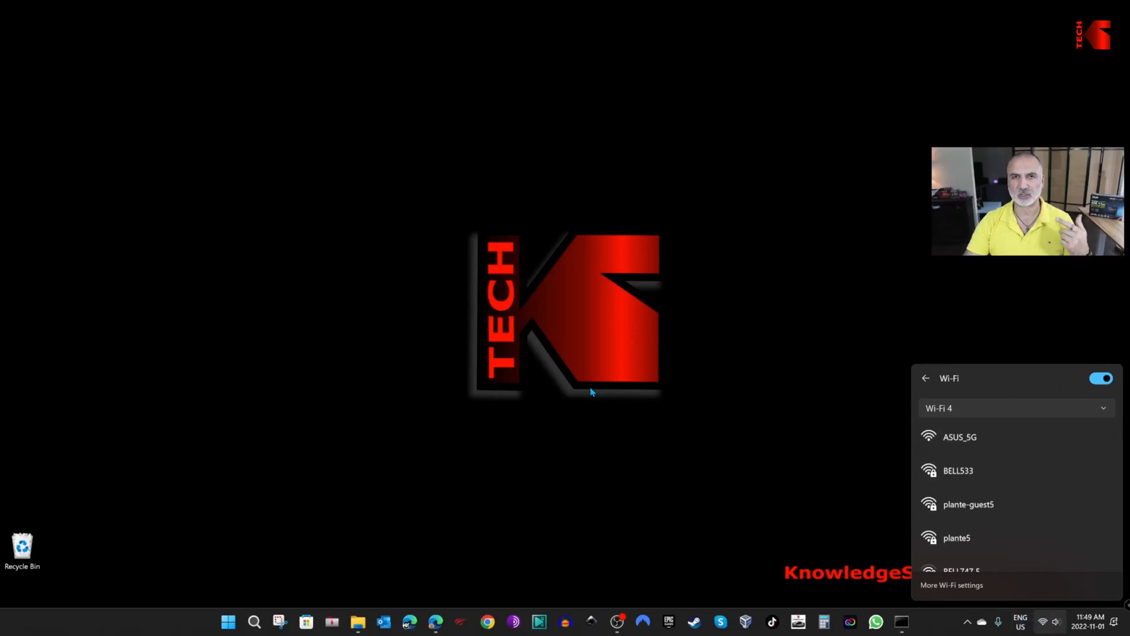
mouse_move(554, 385)
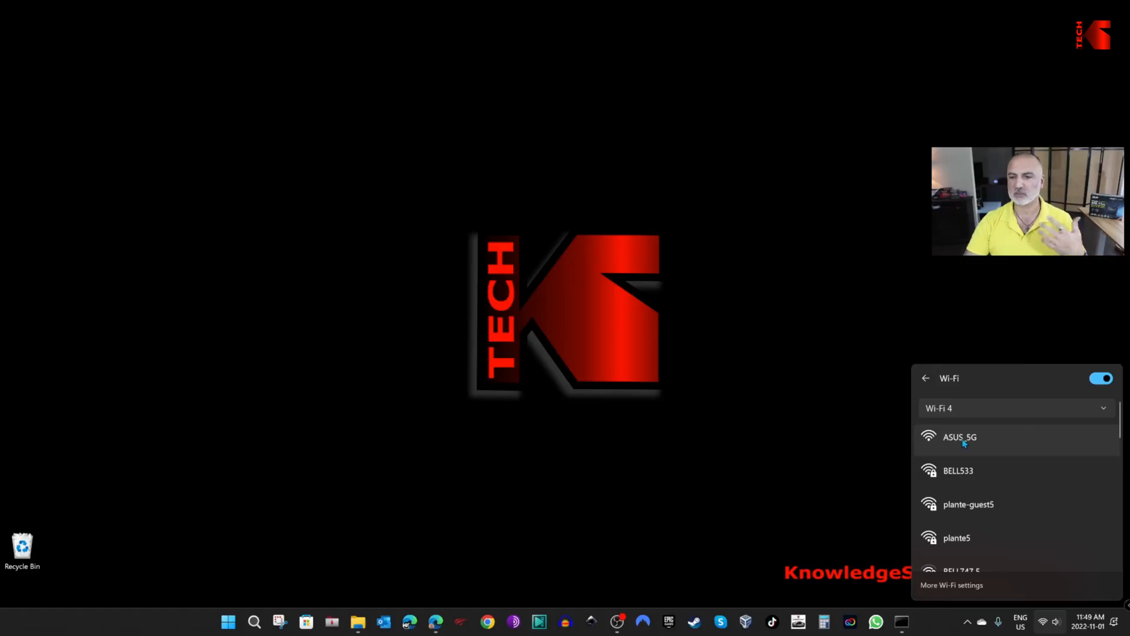
- Join the open ASUS_5G Wi-Fi network from the Windows 11 network list
left_click(966, 438)
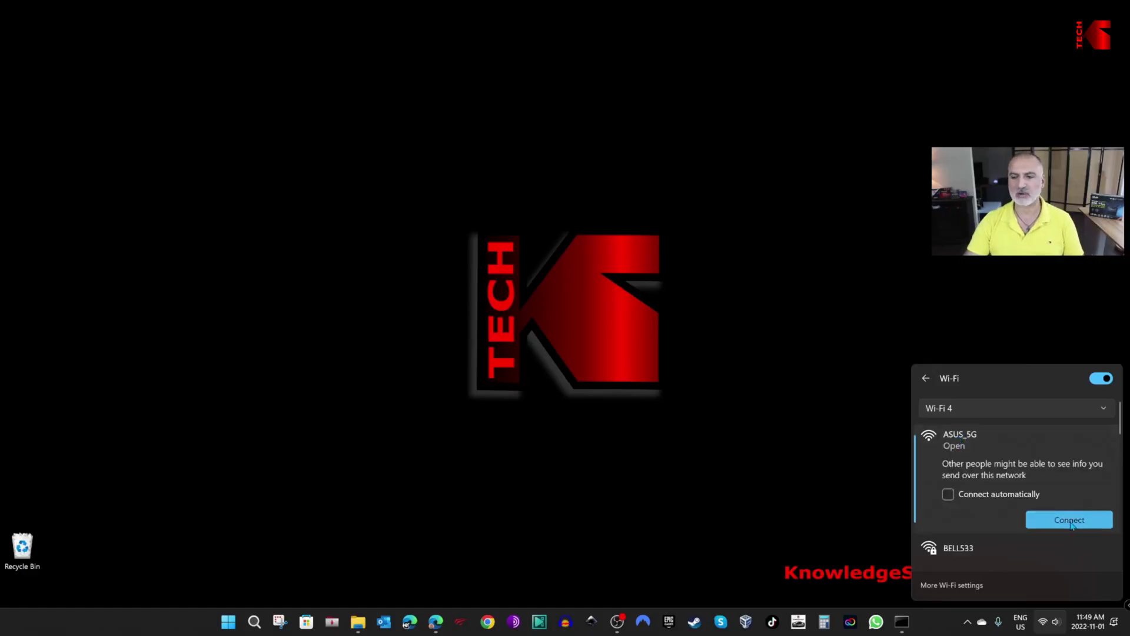
left_click(1068, 520)
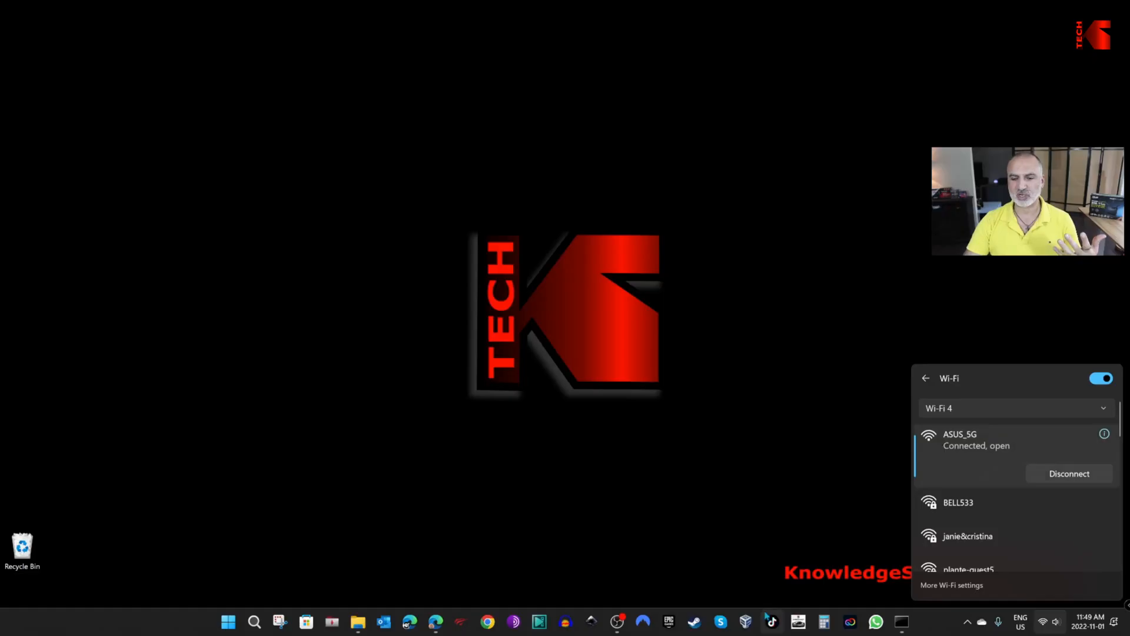
mouse_move(708, 473)
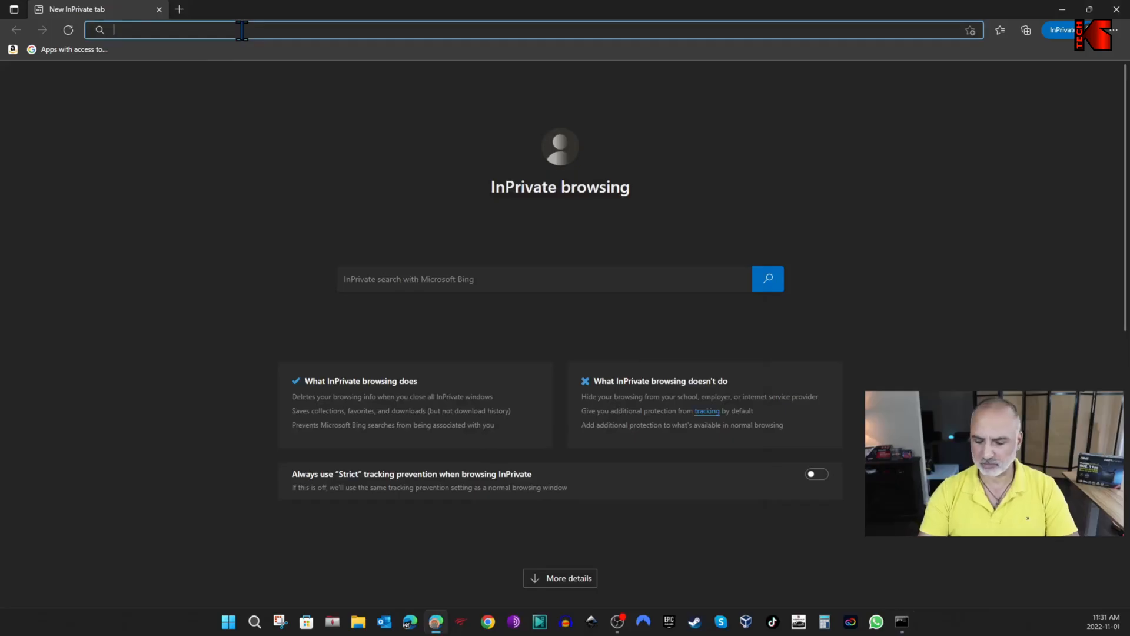
- Enter 192.168.1.1 in Edge's address bar to load the RT-AC68U welcome page
type("192.168.1.1/QIS_wizard.htm?flag=welcome")
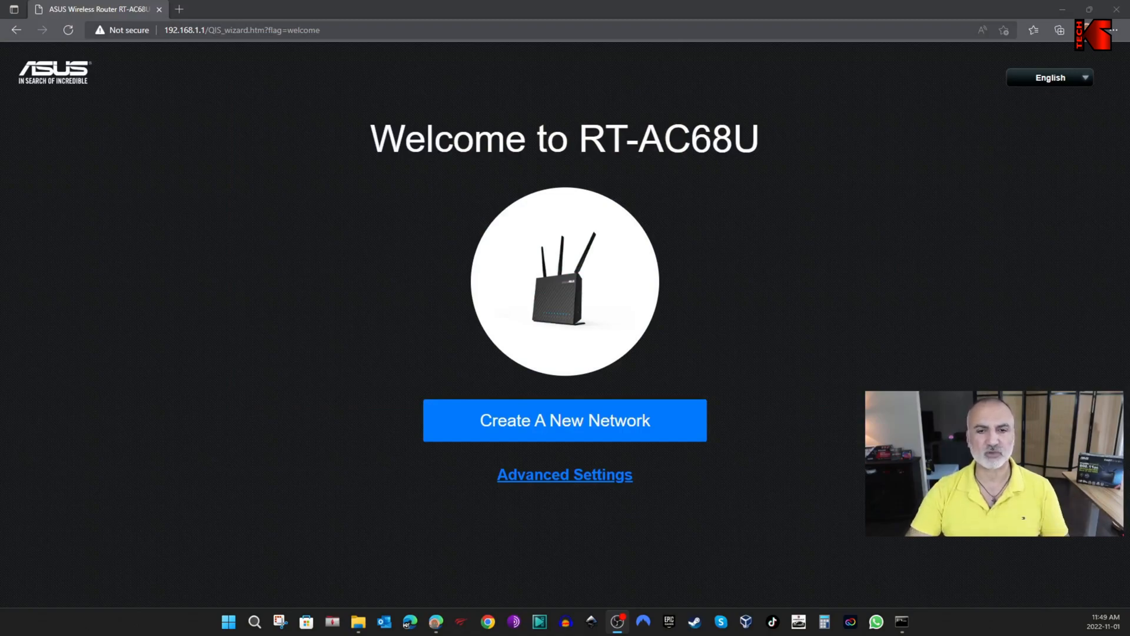
- Choose Advanced Settings and upload the Settings_RT-AC68U.CFG backup file
left_click(564, 474)
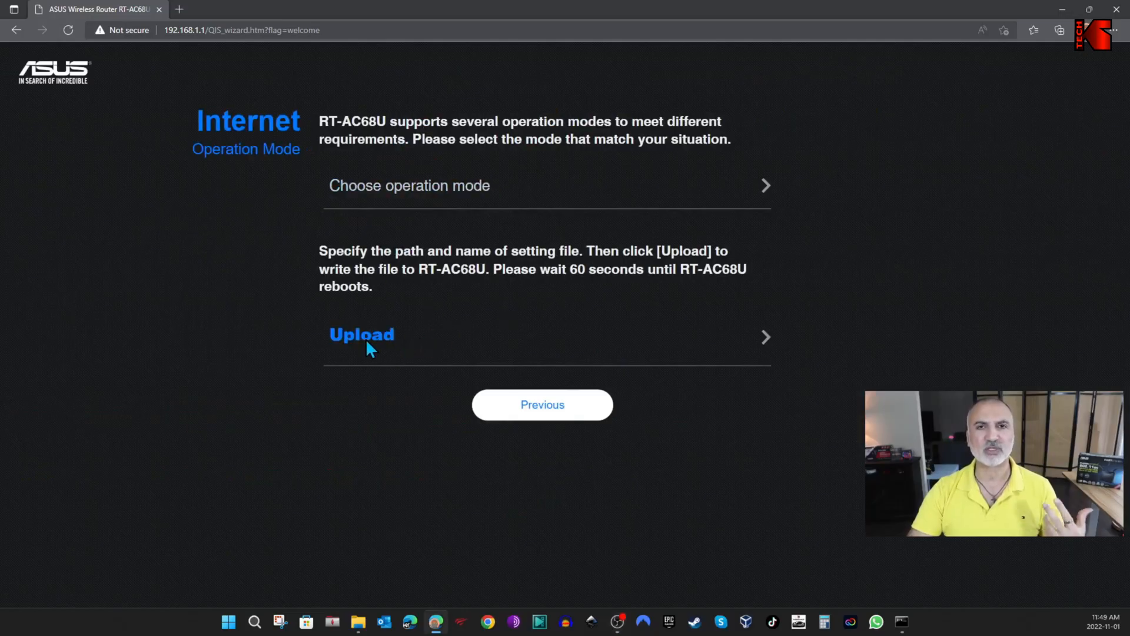
mouse_move(463, 327)
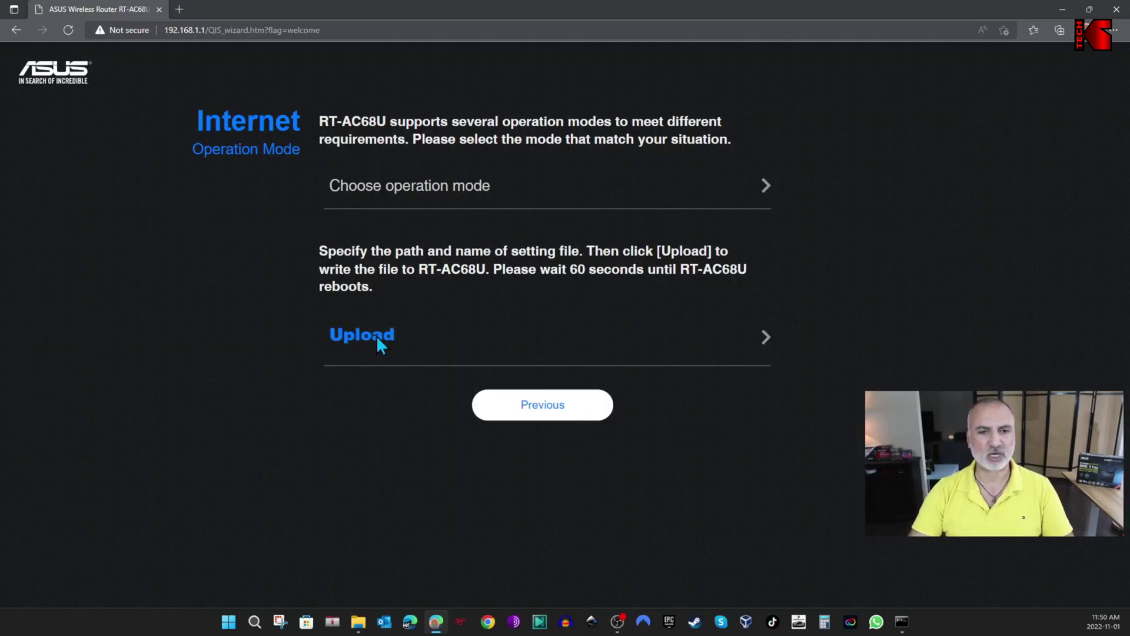
left_click(362, 334)
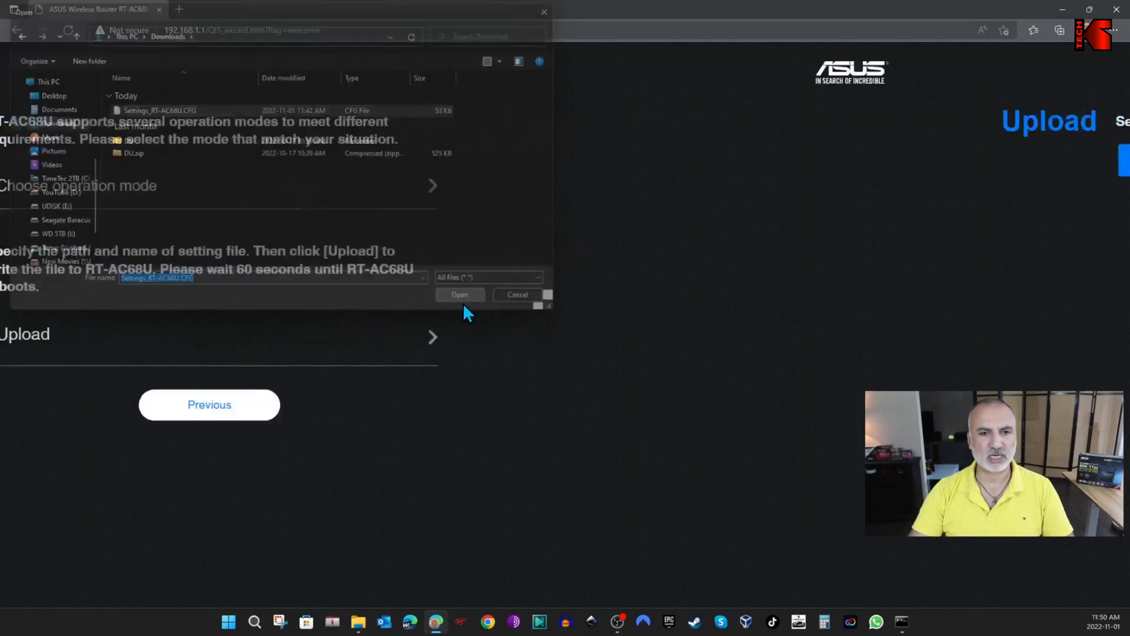
left_click(460, 294)
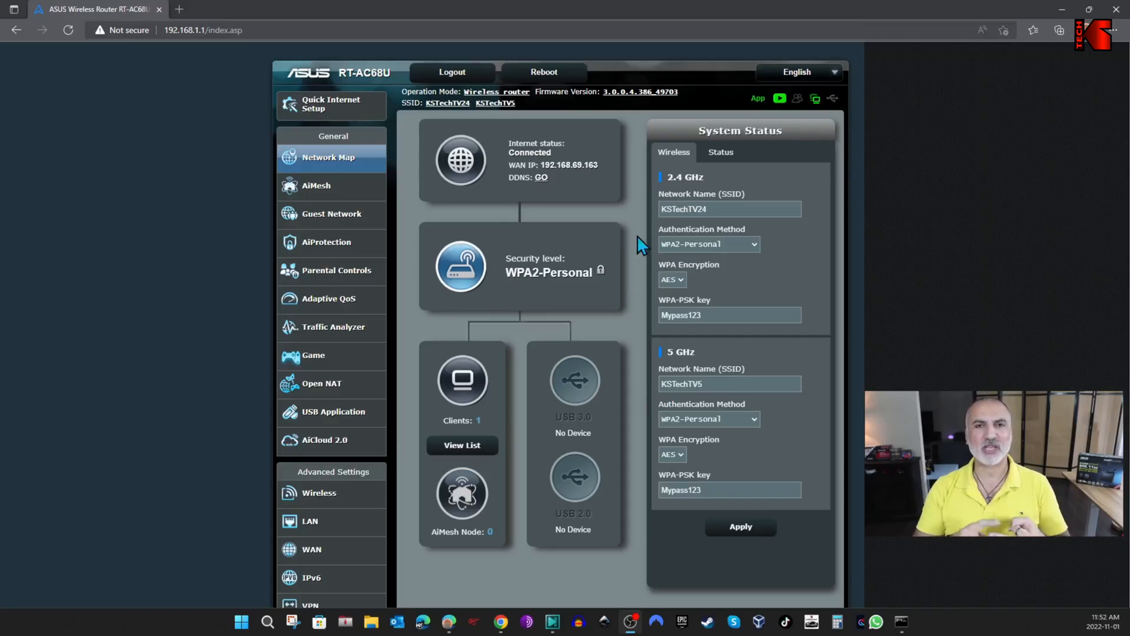
- On Restore/Save/Upload Setting, select Settings_RT-AC68U.CFG from Downloads for upload
scroll("down", 3)
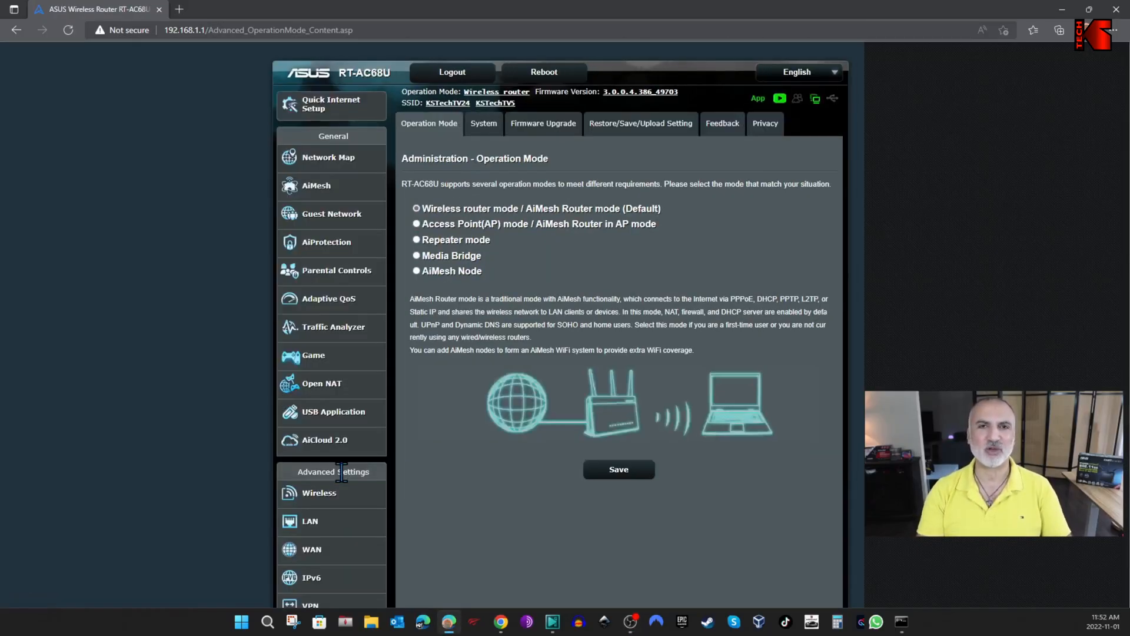
mouse_move(631, 133)
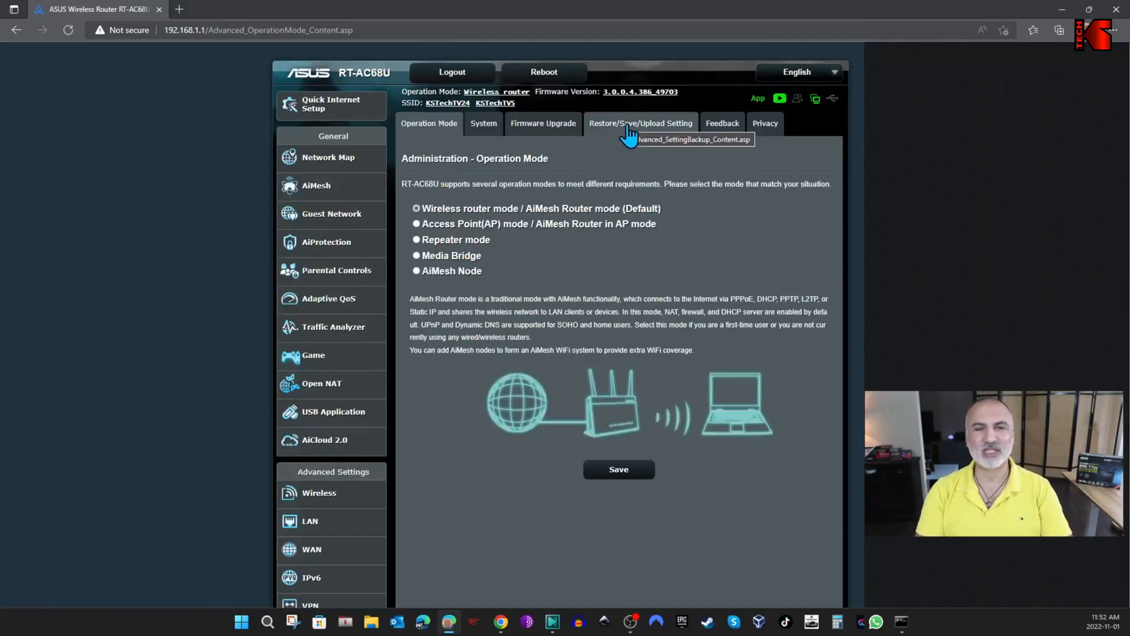
left_click(640, 123)
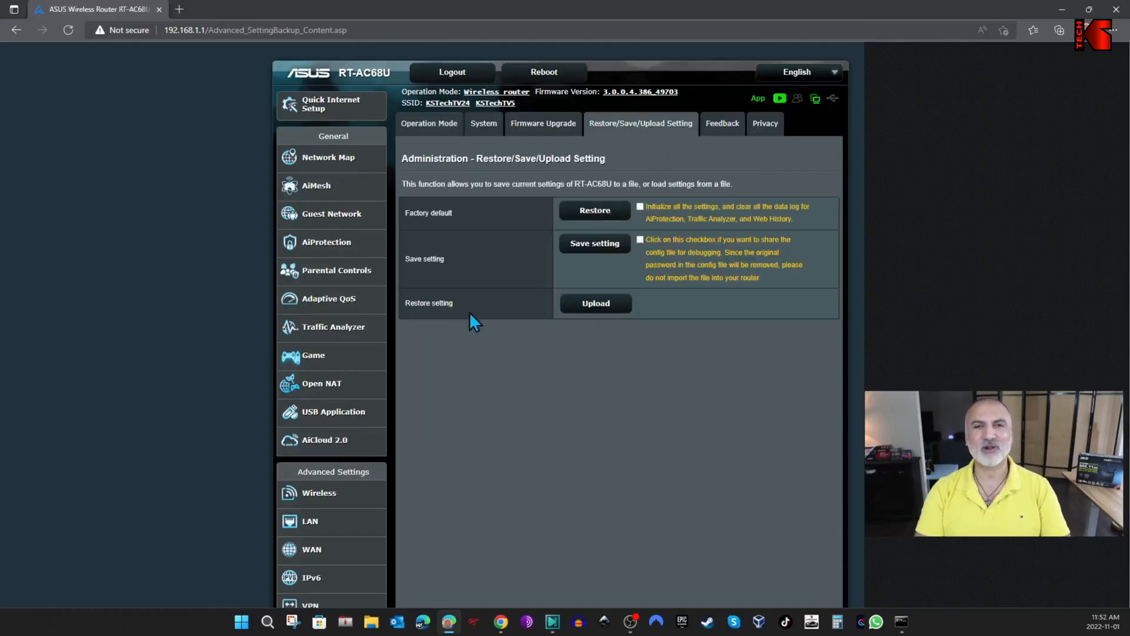
left_click(595, 303)
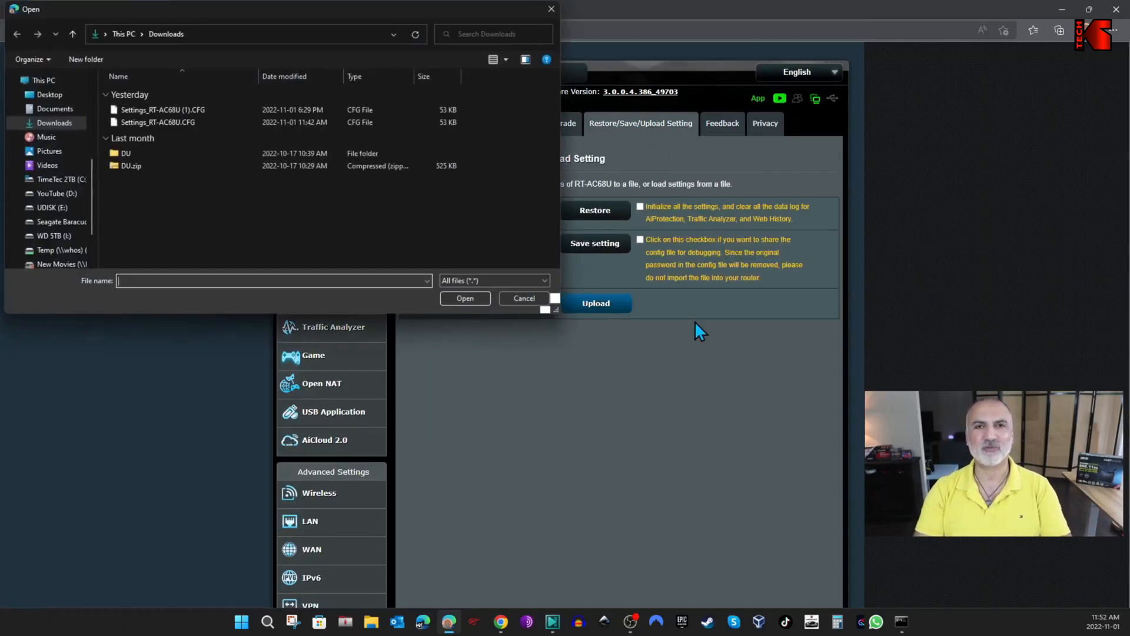
left_click(156, 122)
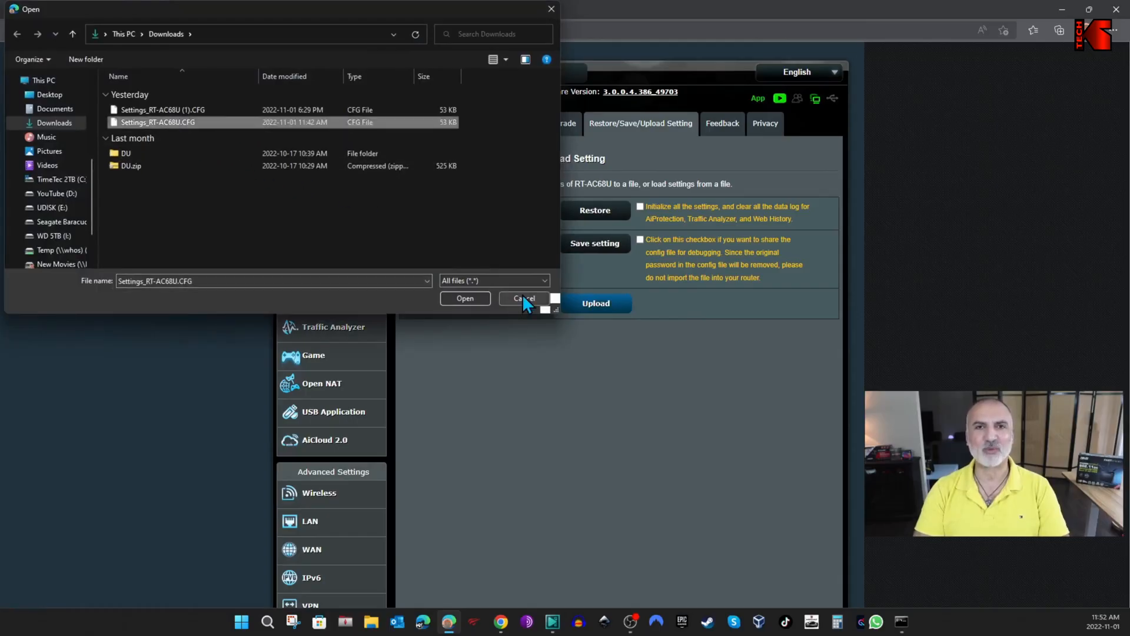
left_click(523, 298)
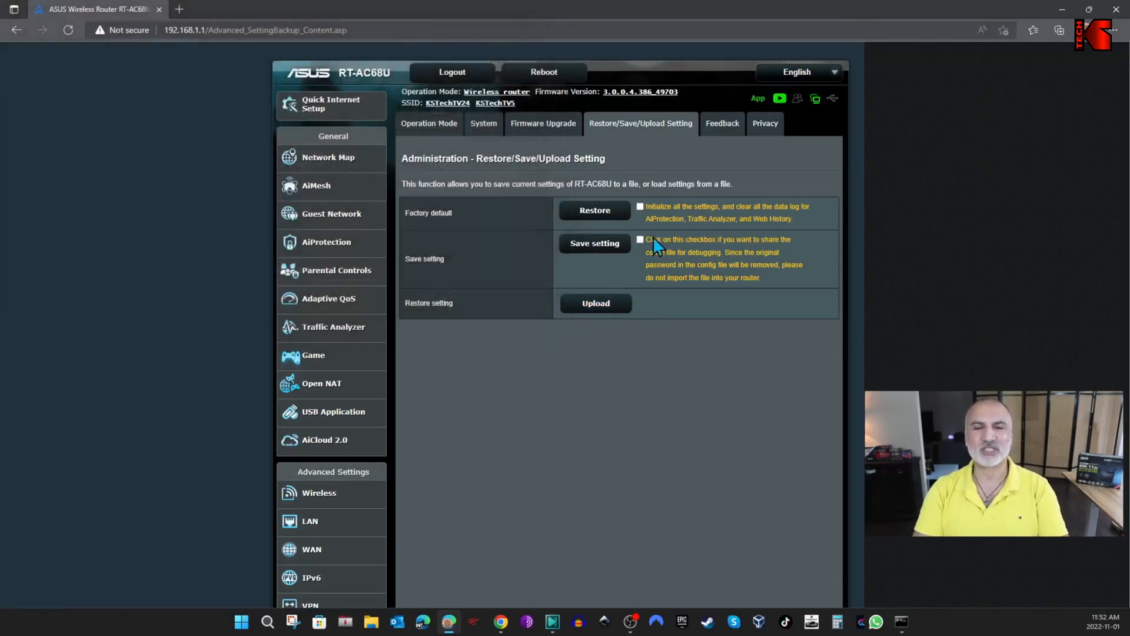
left_click(596, 303)
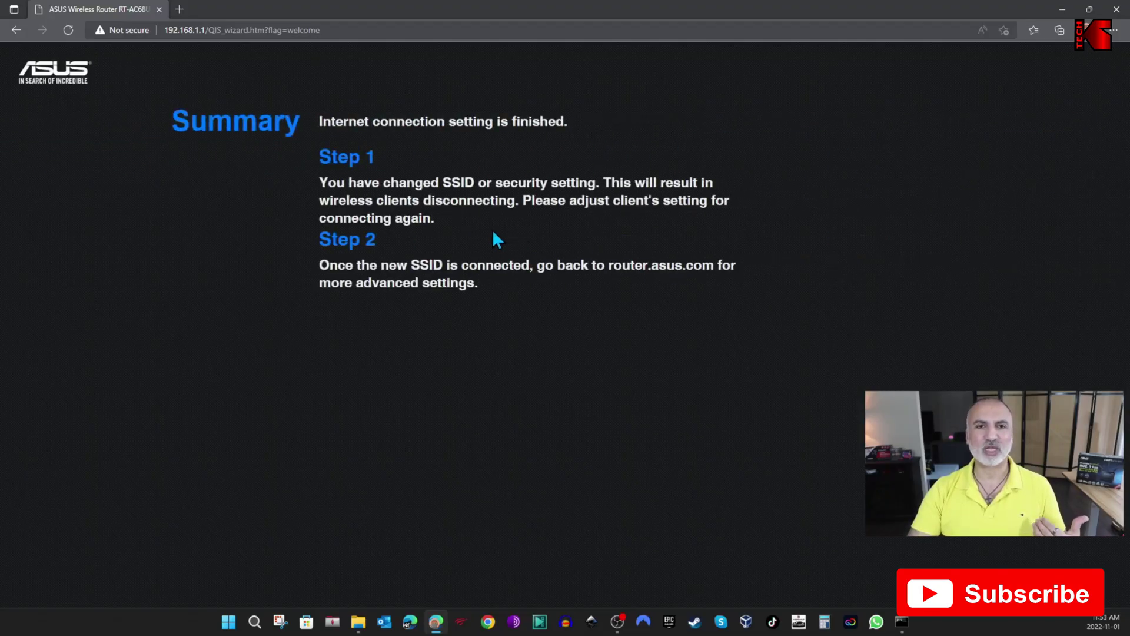
mouse_move(608, 242)
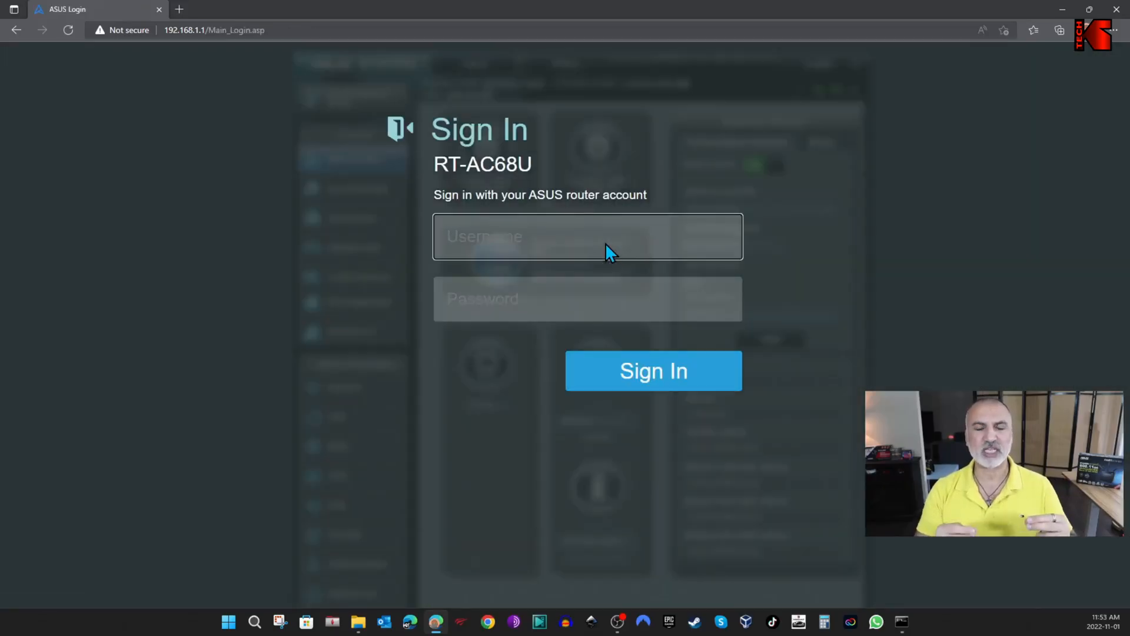
mouse_move(789, 241)
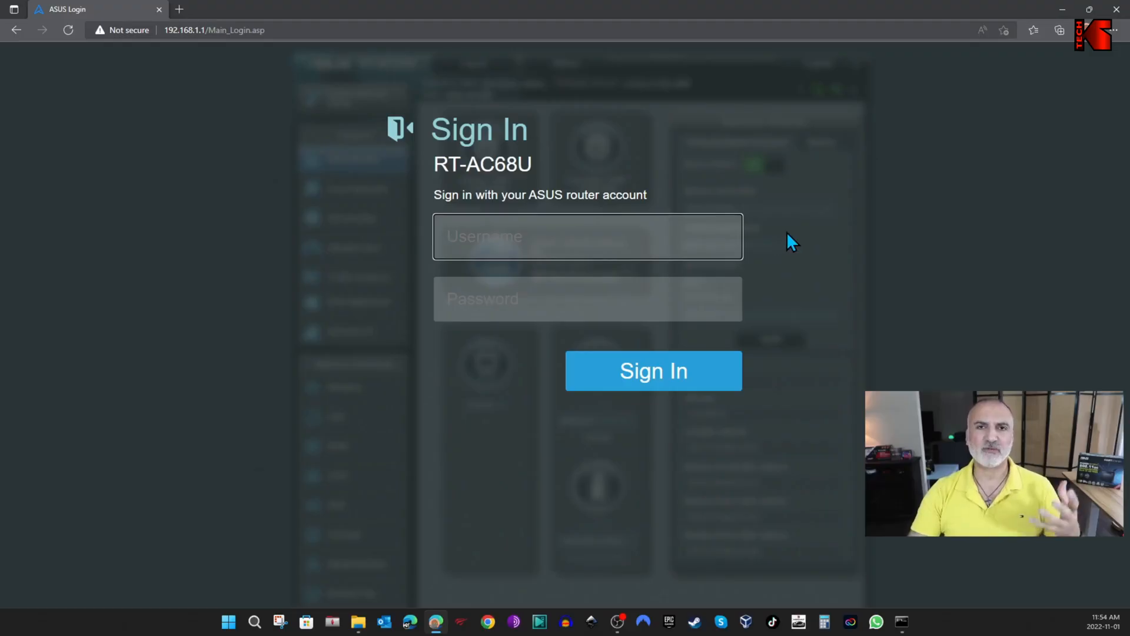
mouse_move(859, 238)
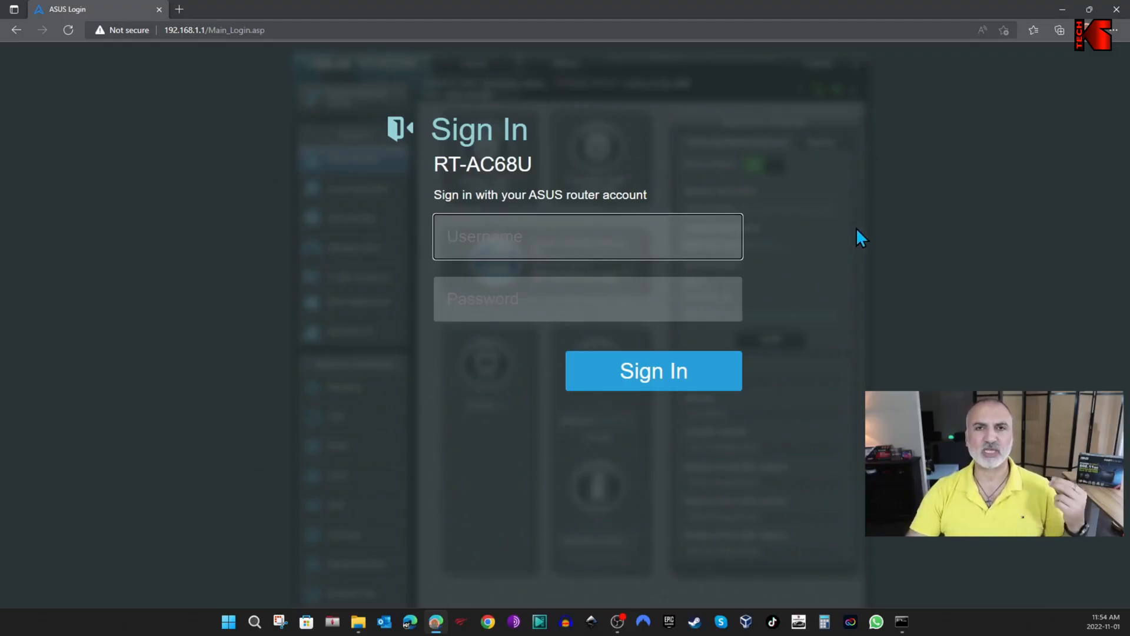
mouse_move(853, 278)
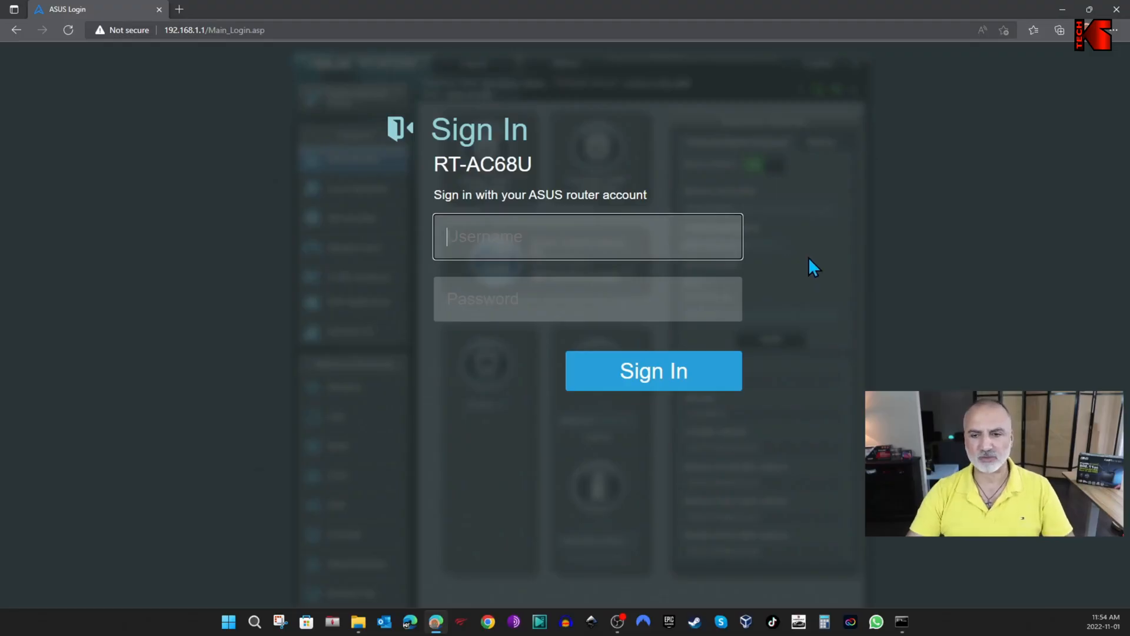
- Sign in with username admin and the router password
type("admin")
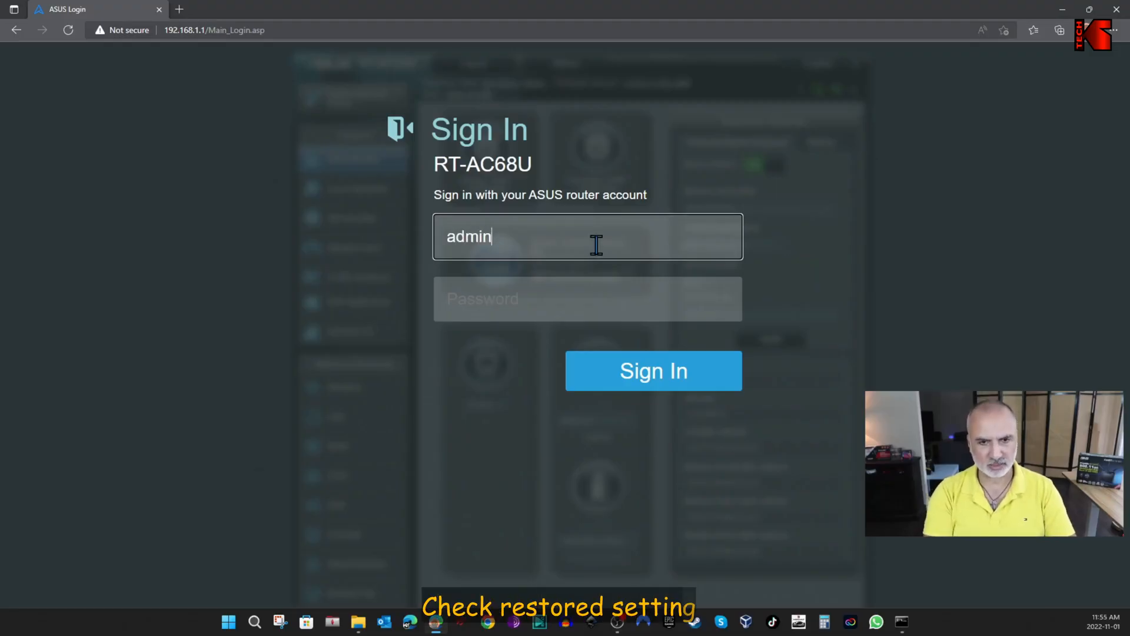
type("••••")
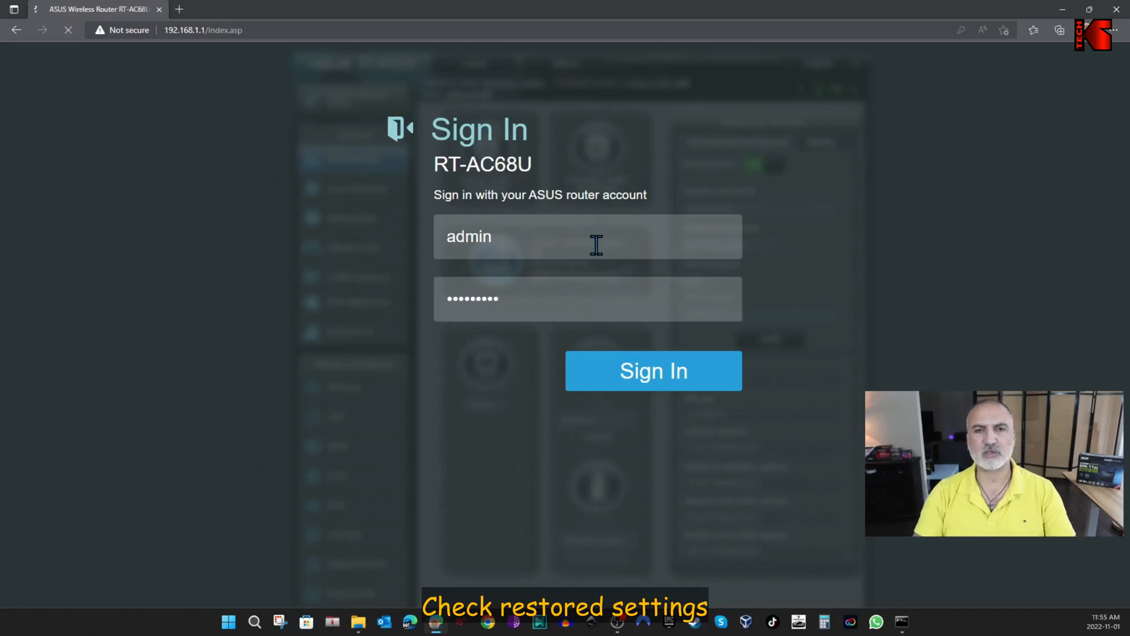
left_click(653, 371)
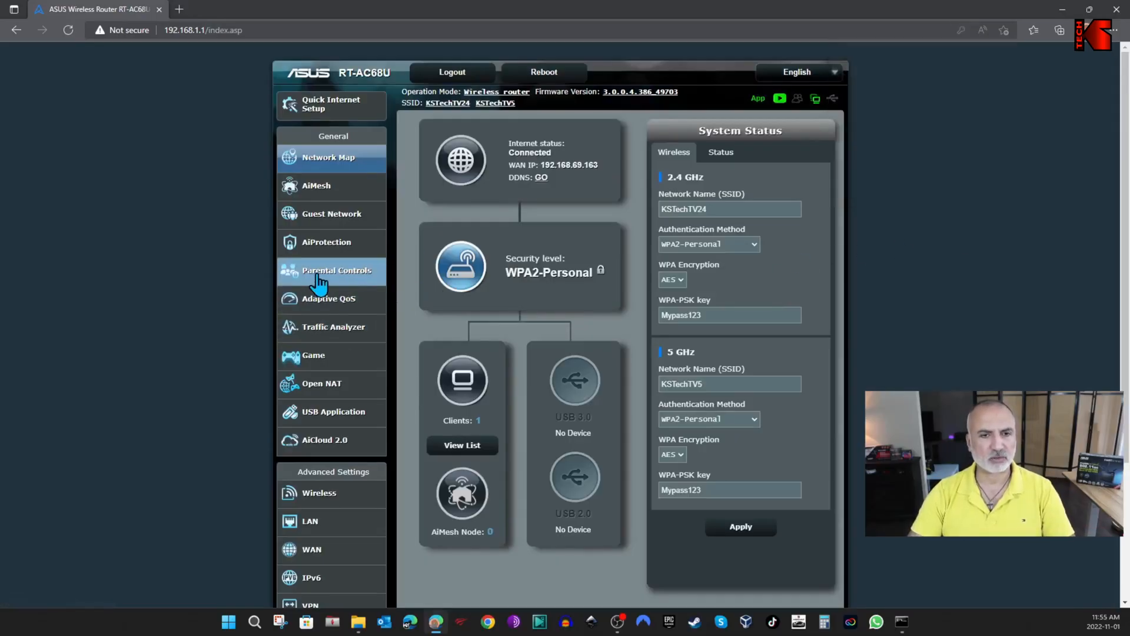
left_click(337, 271)
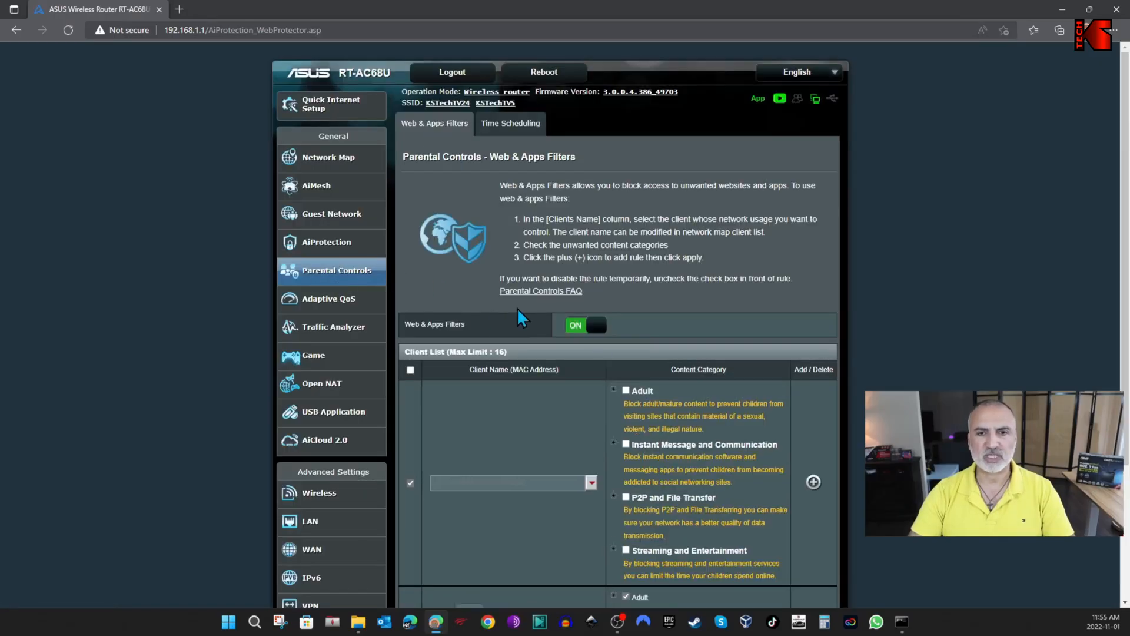
mouse_move(585, 357)
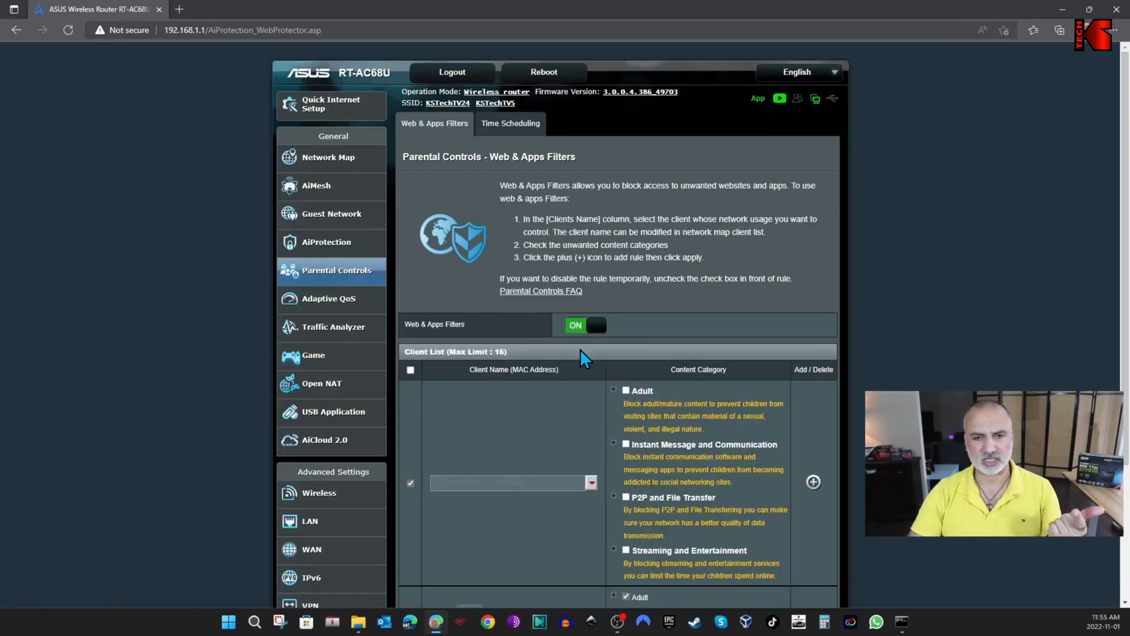
scroll("down", 3)
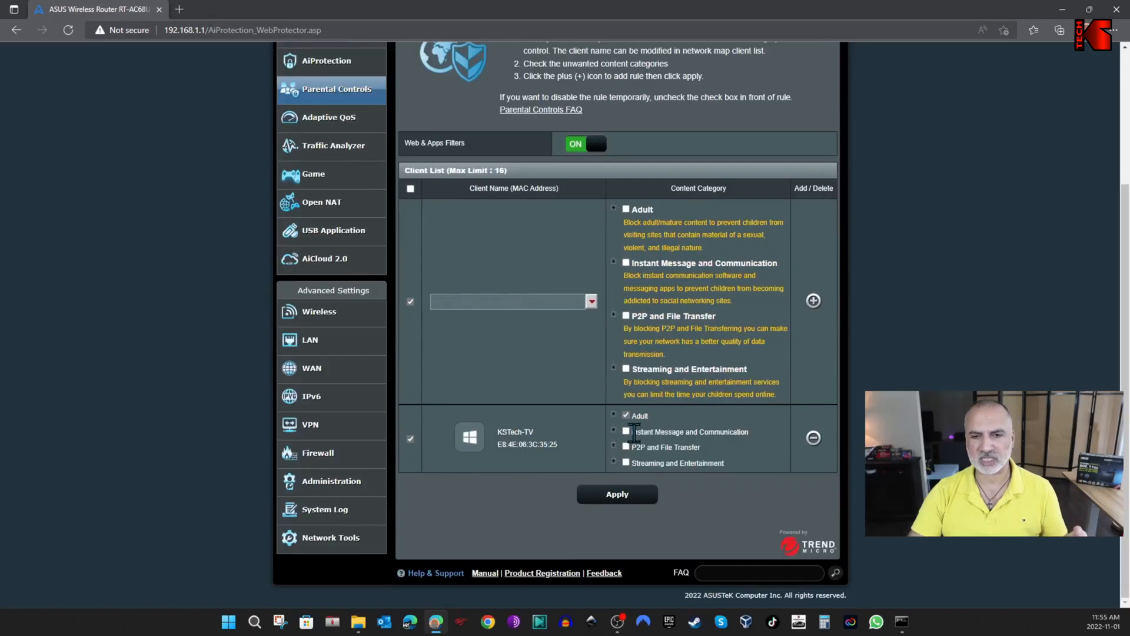
mouse_move(459, 365)
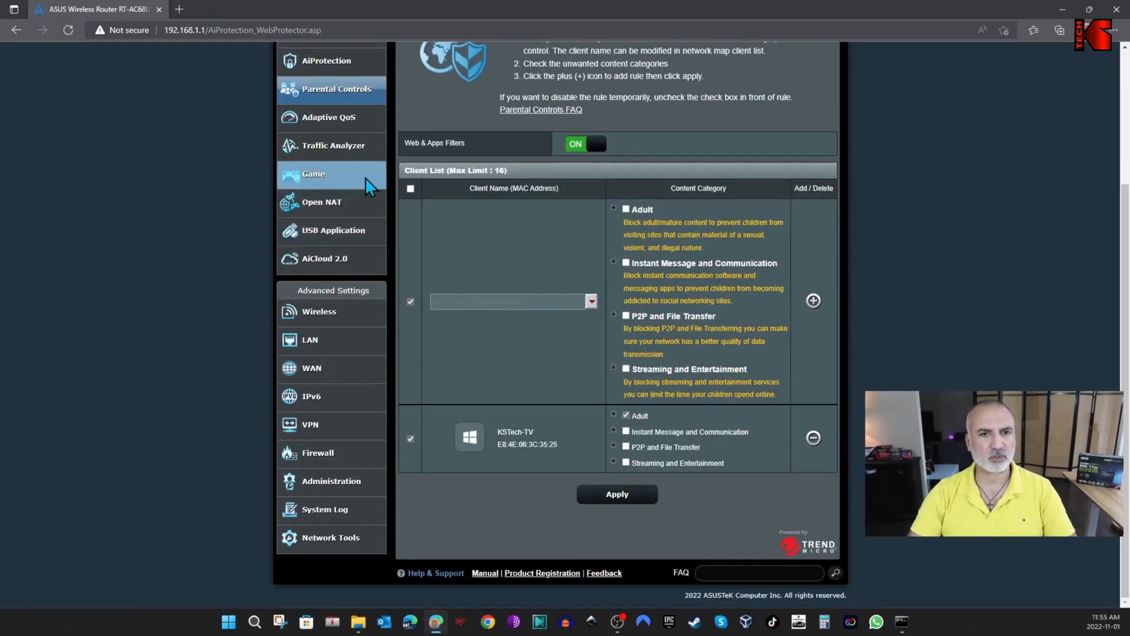
left_click(328, 117)
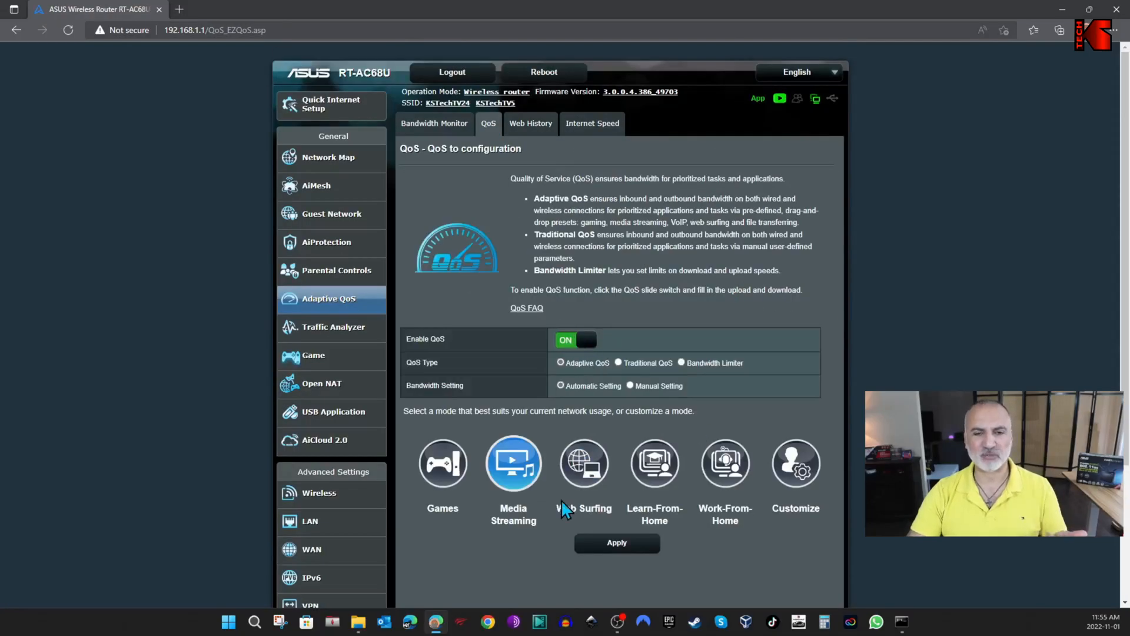
mouse_move(530, 489)
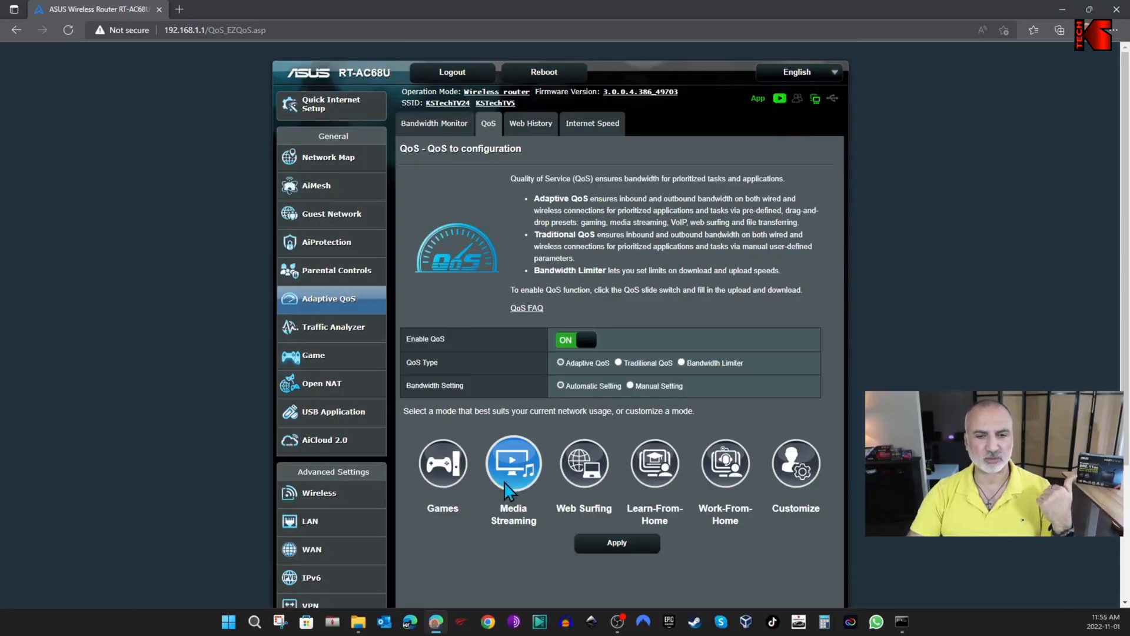
left_click(328, 158)
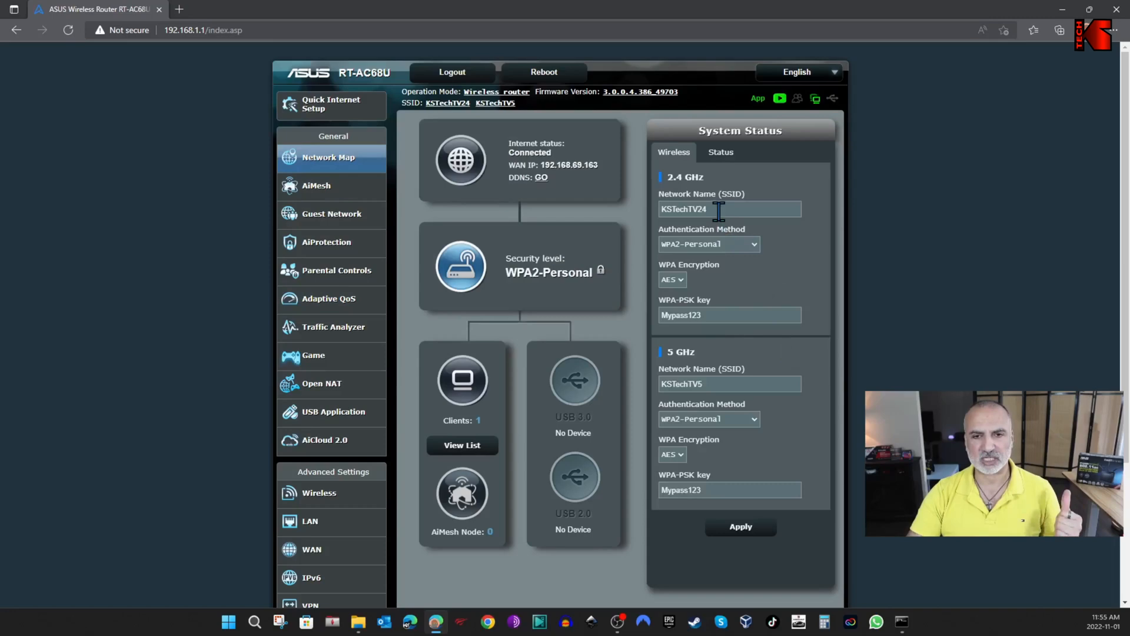
mouse_move(171, 281)
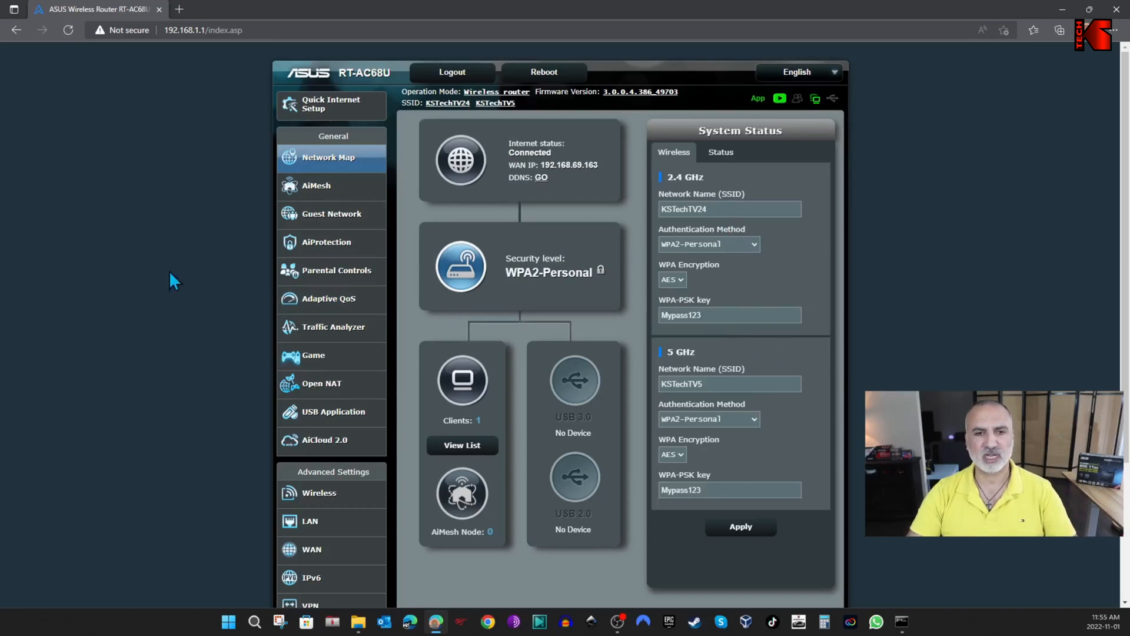